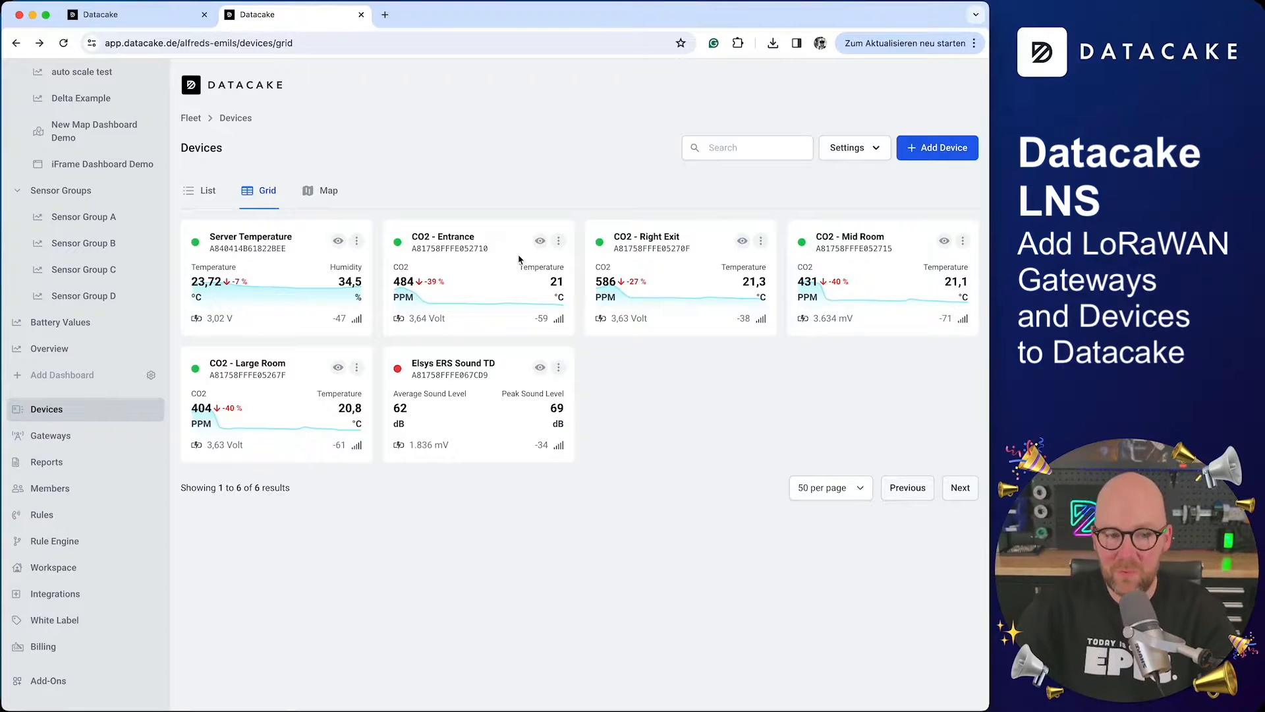
mouse_move(478, 151)
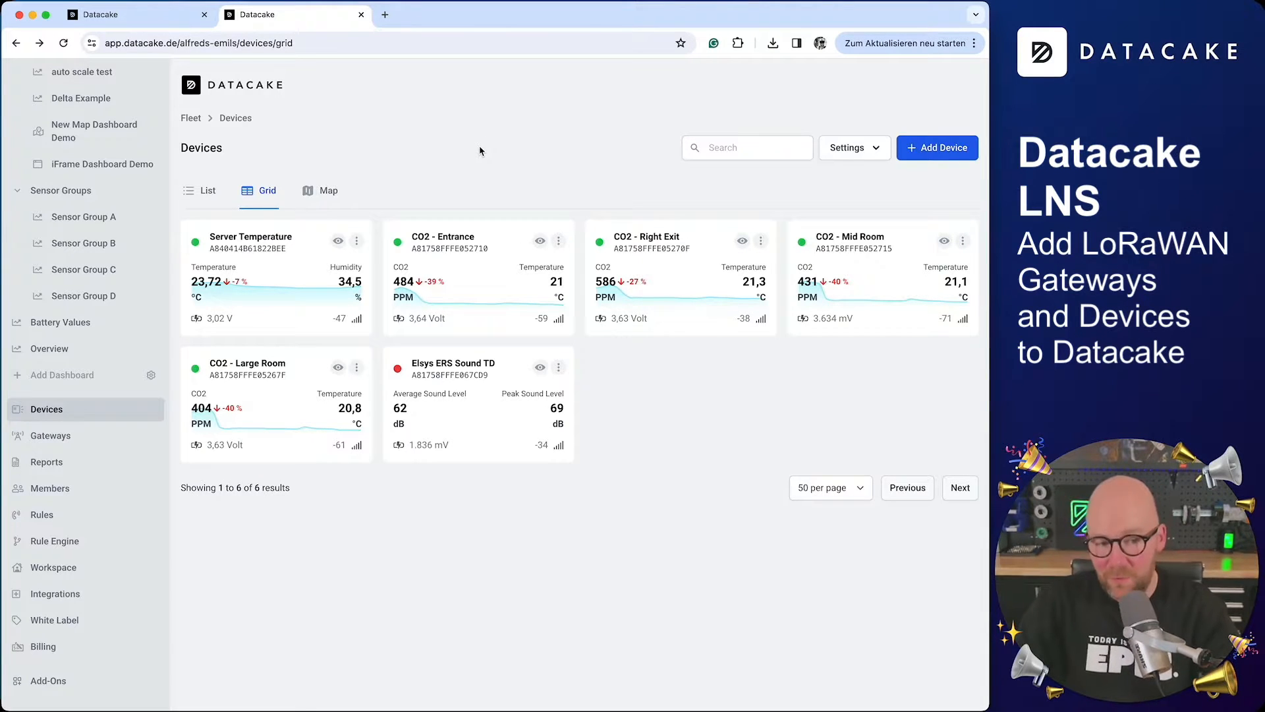
mouse_move(49, 435)
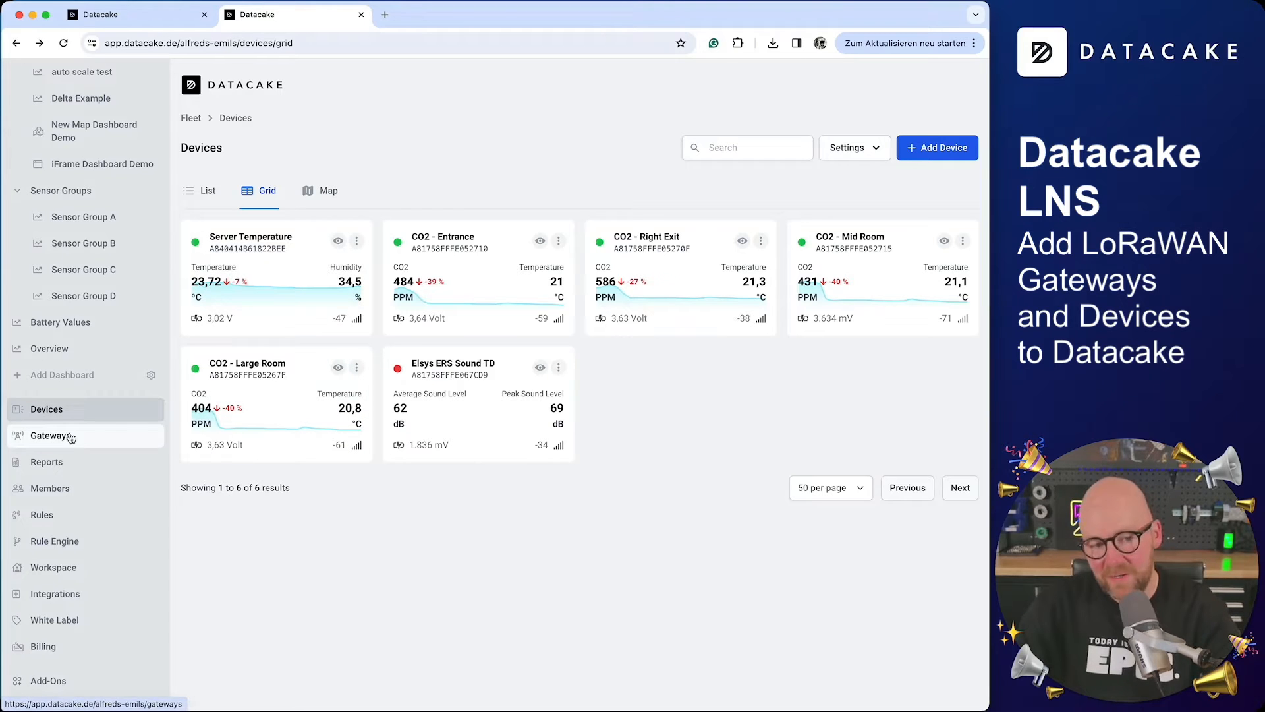
mouse_move(78, 446)
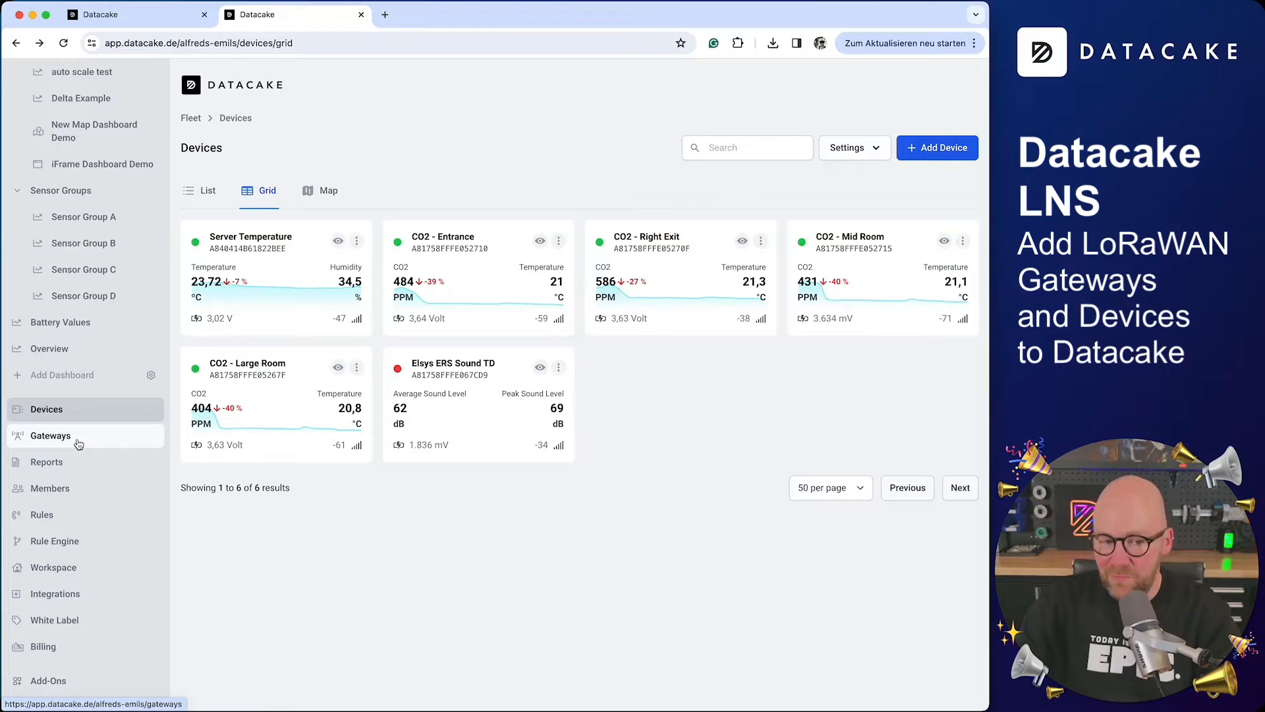
Show the workspace's Gateways page, which lists zero LoRaWAN gateways.
left_click(50, 435)
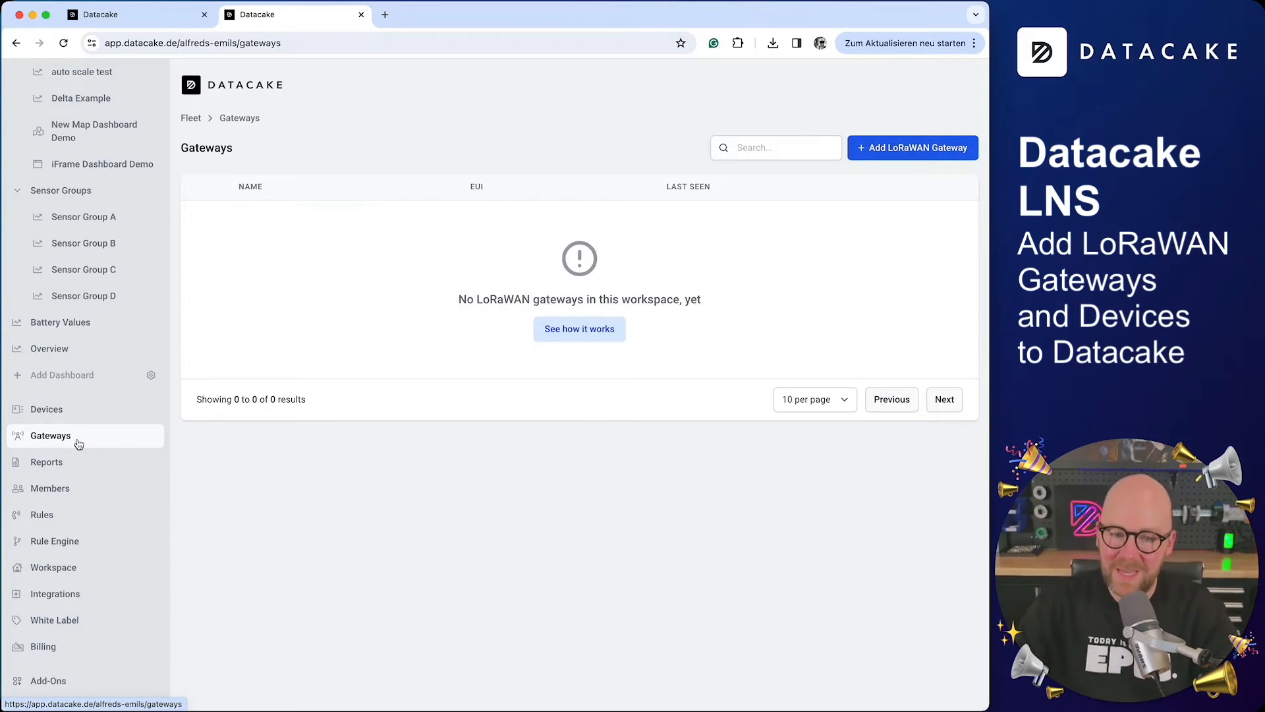
mouse_move(689, 331)
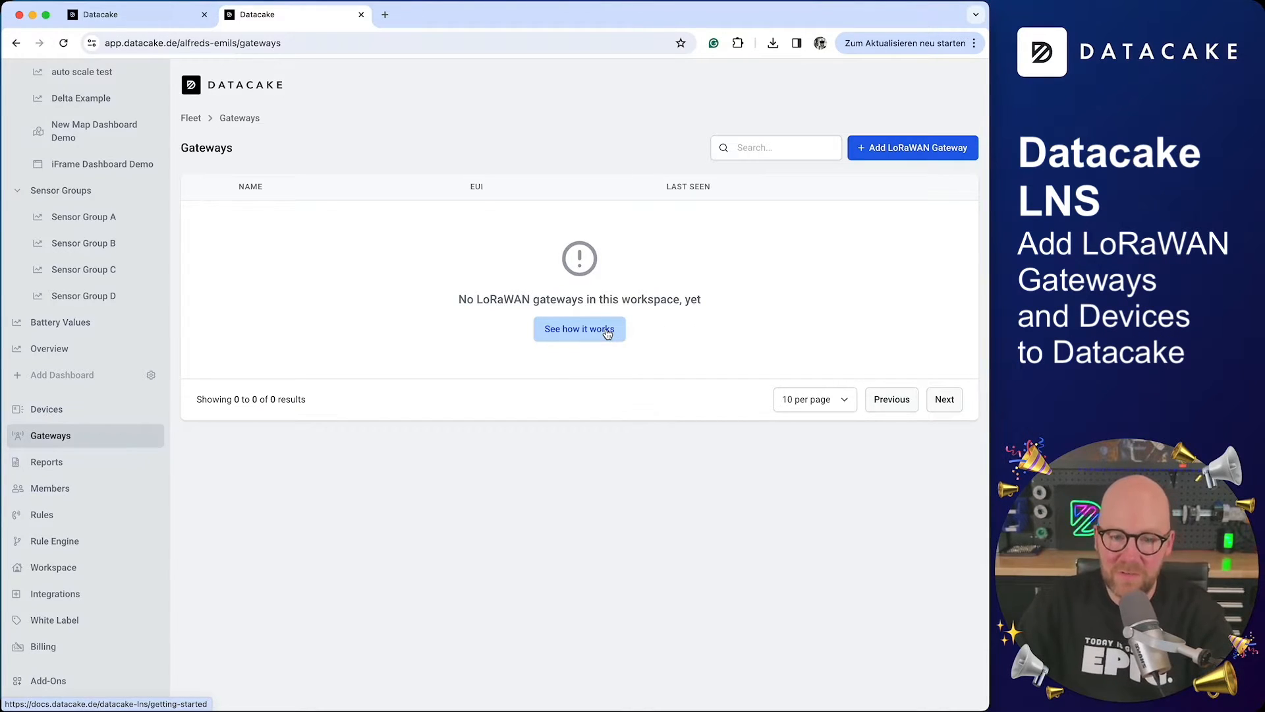
Read through the Datacake LNS Getting Started guide's features and limitations in the docs.
left_click(579, 328)
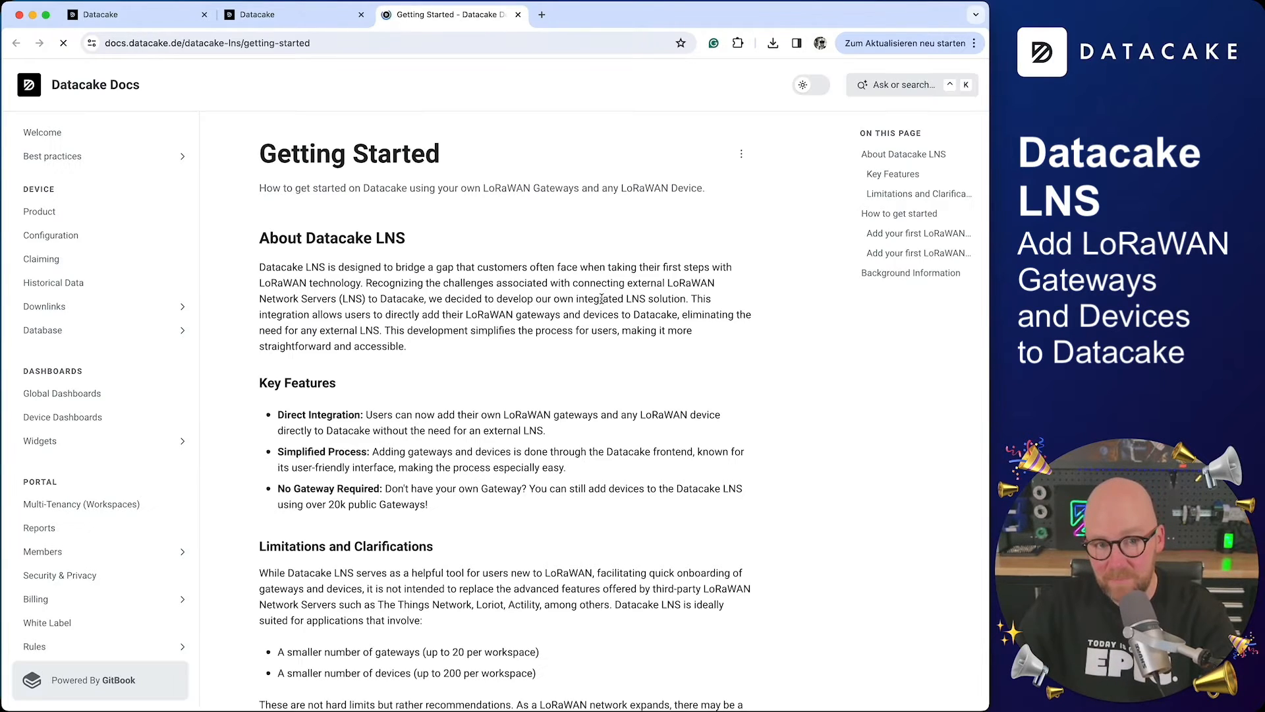
scroll("down", 3)
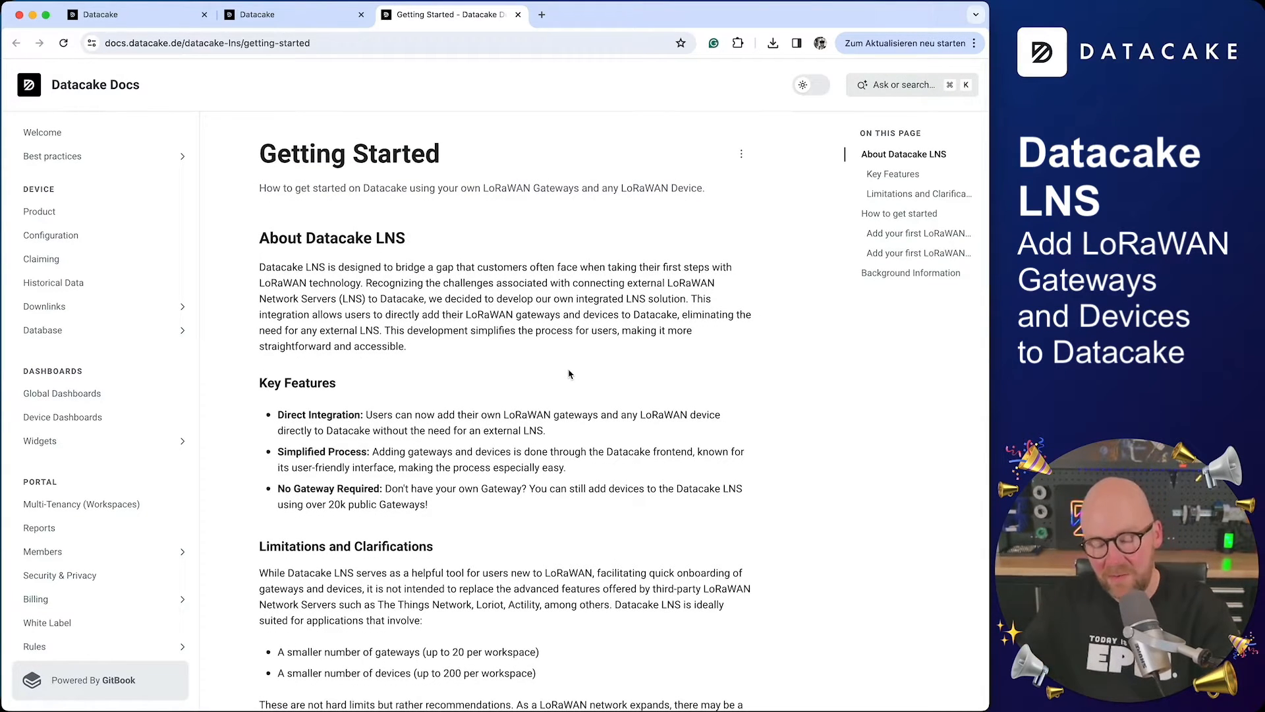
scroll("down", 3)
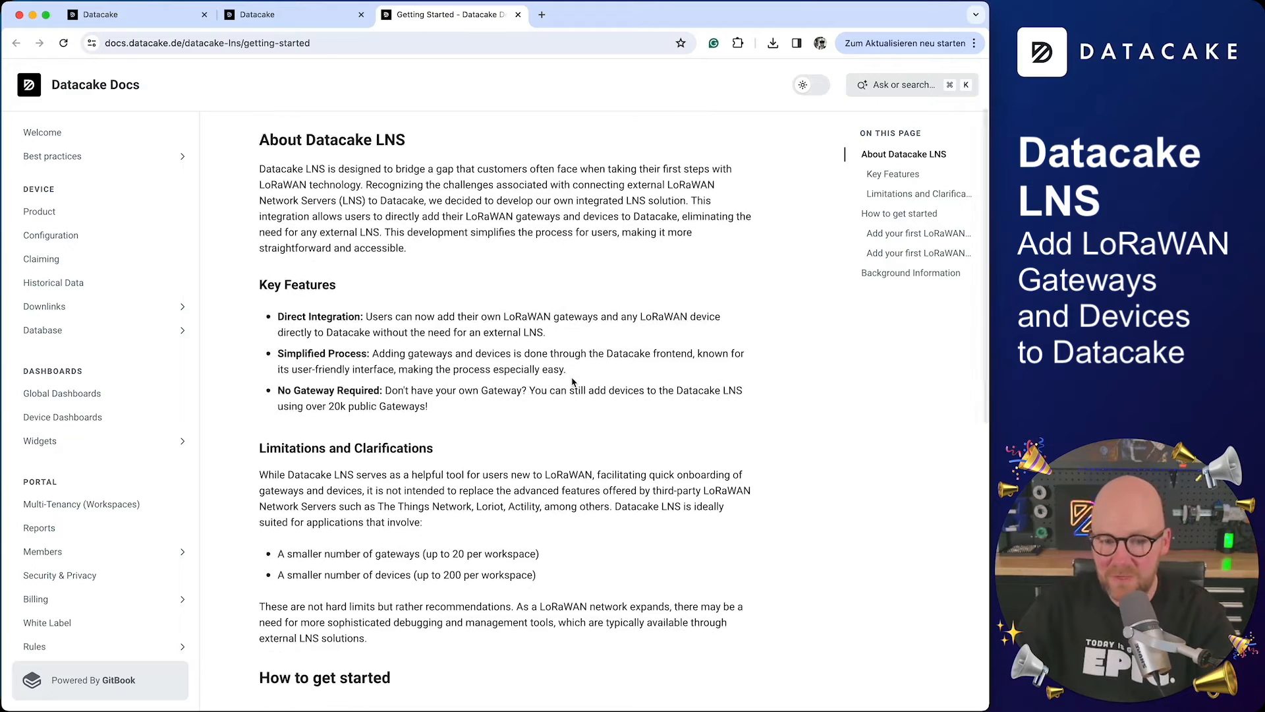
scroll("down", 3)
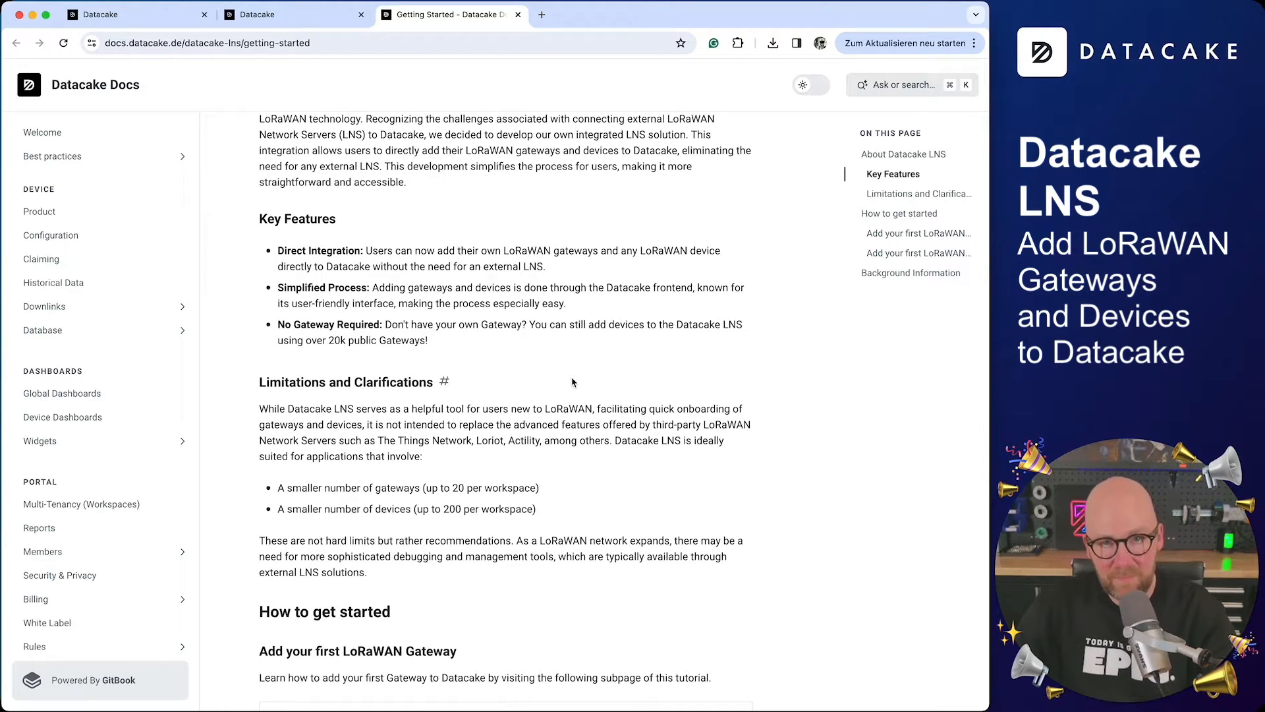
scroll("down", 3)
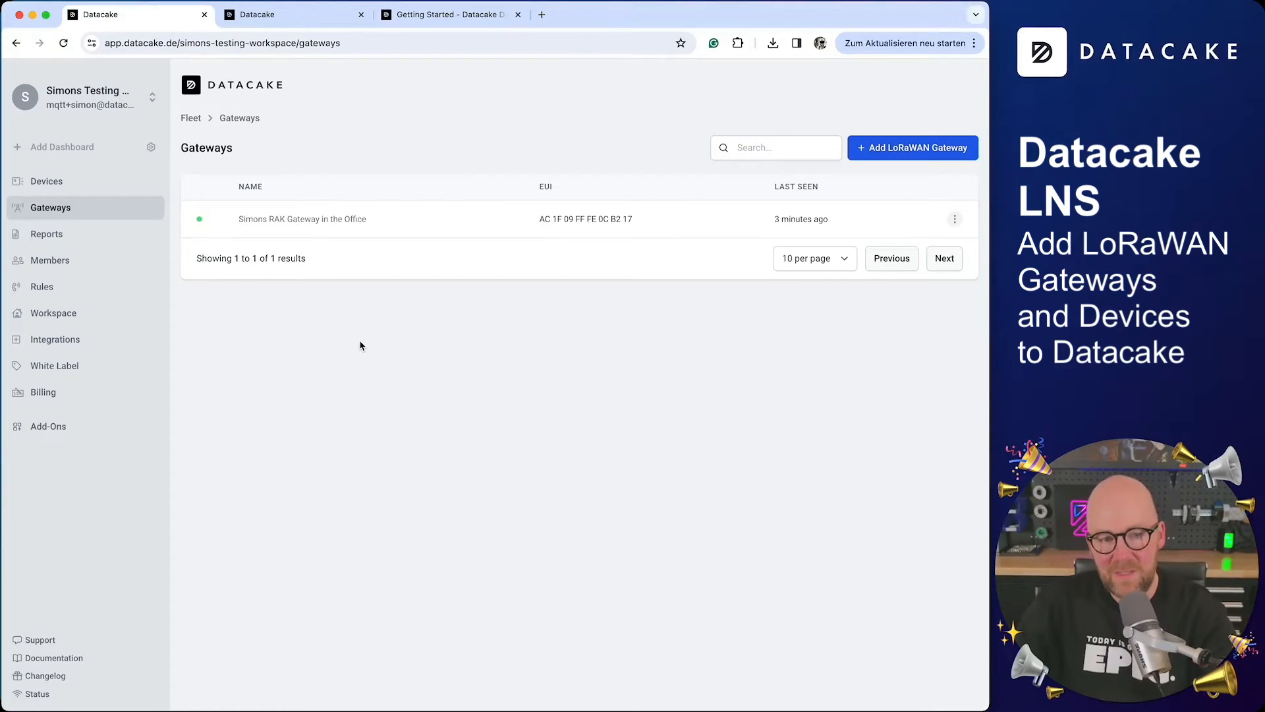
mouse_move(366, 340)
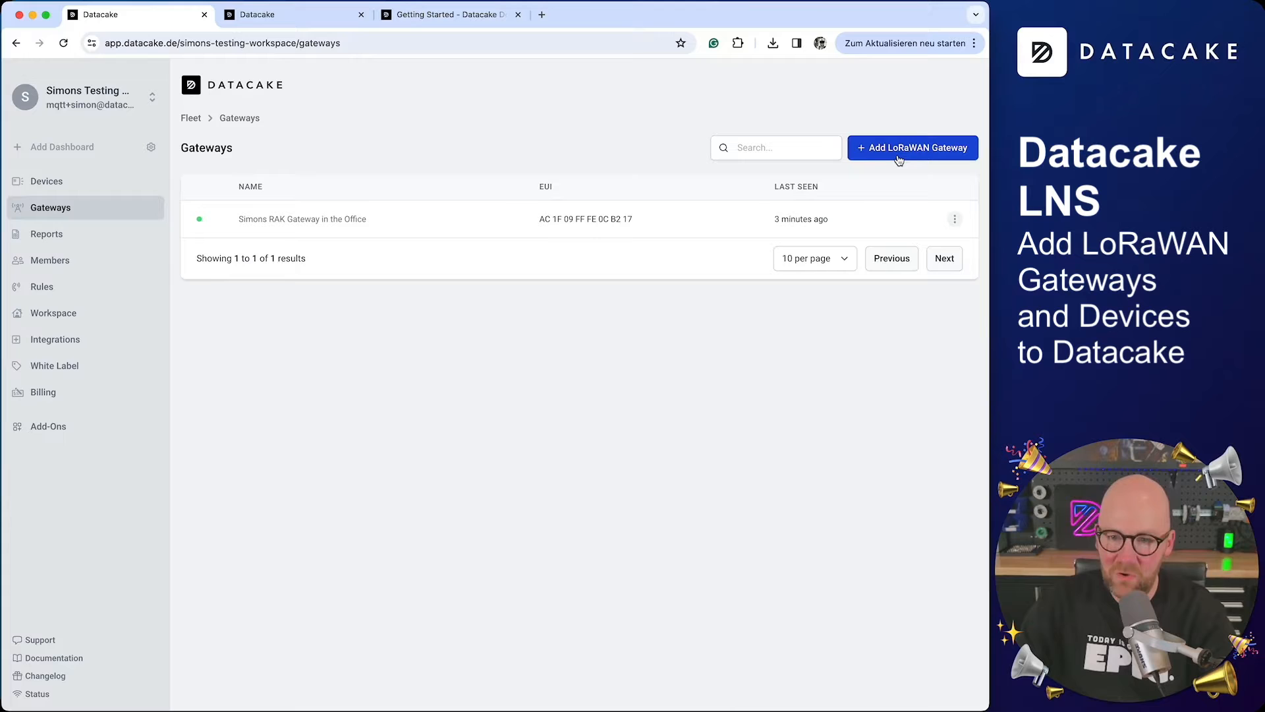
left_click(912, 148)
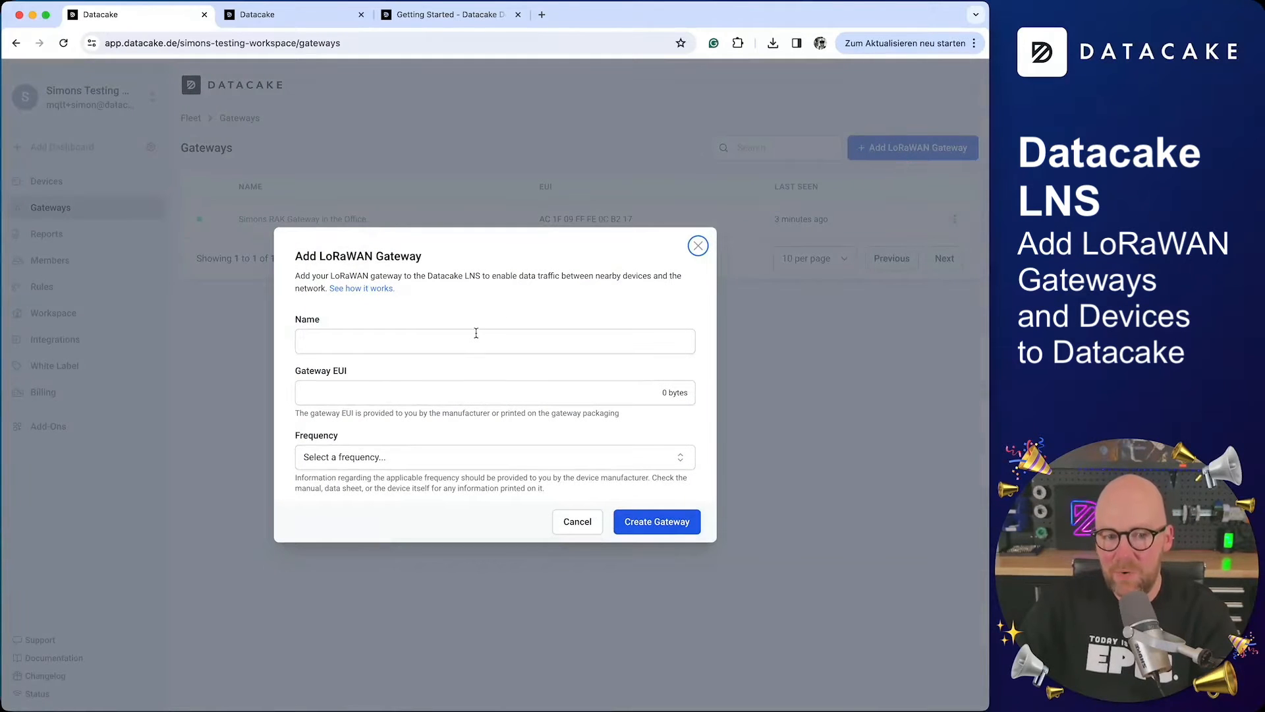
mouse_move(716, 265)
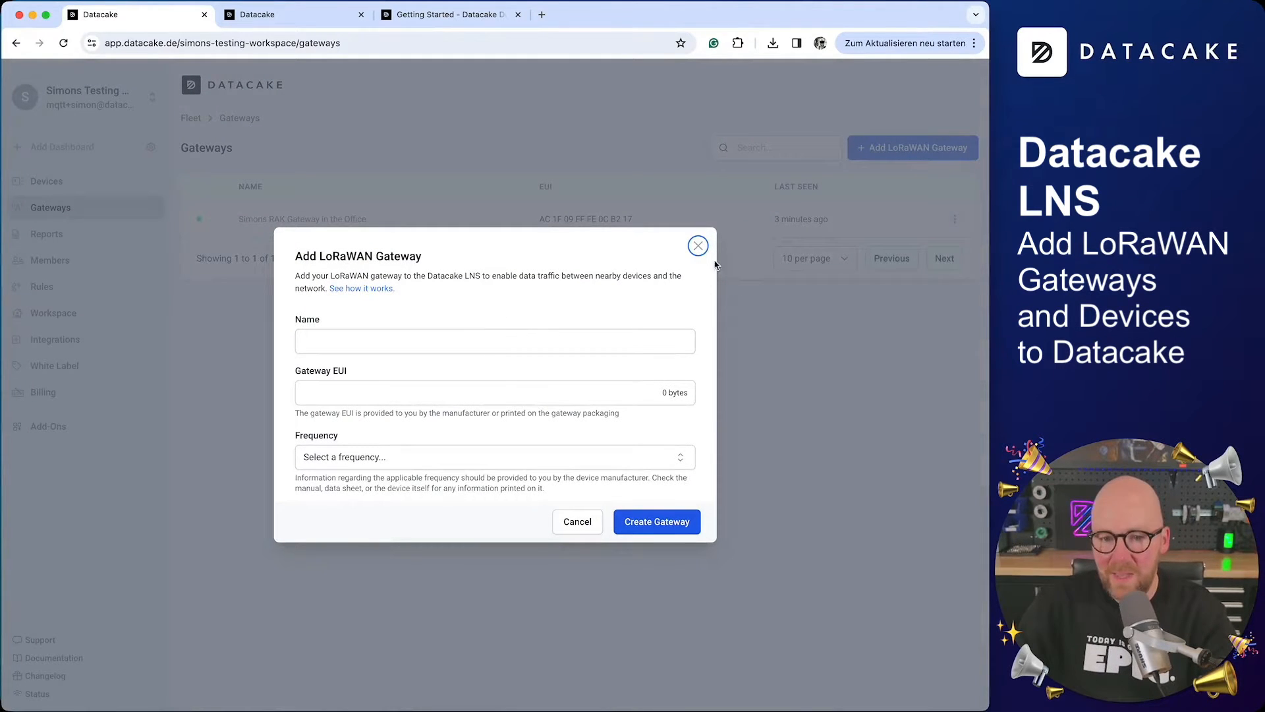
left_click(697, 245)
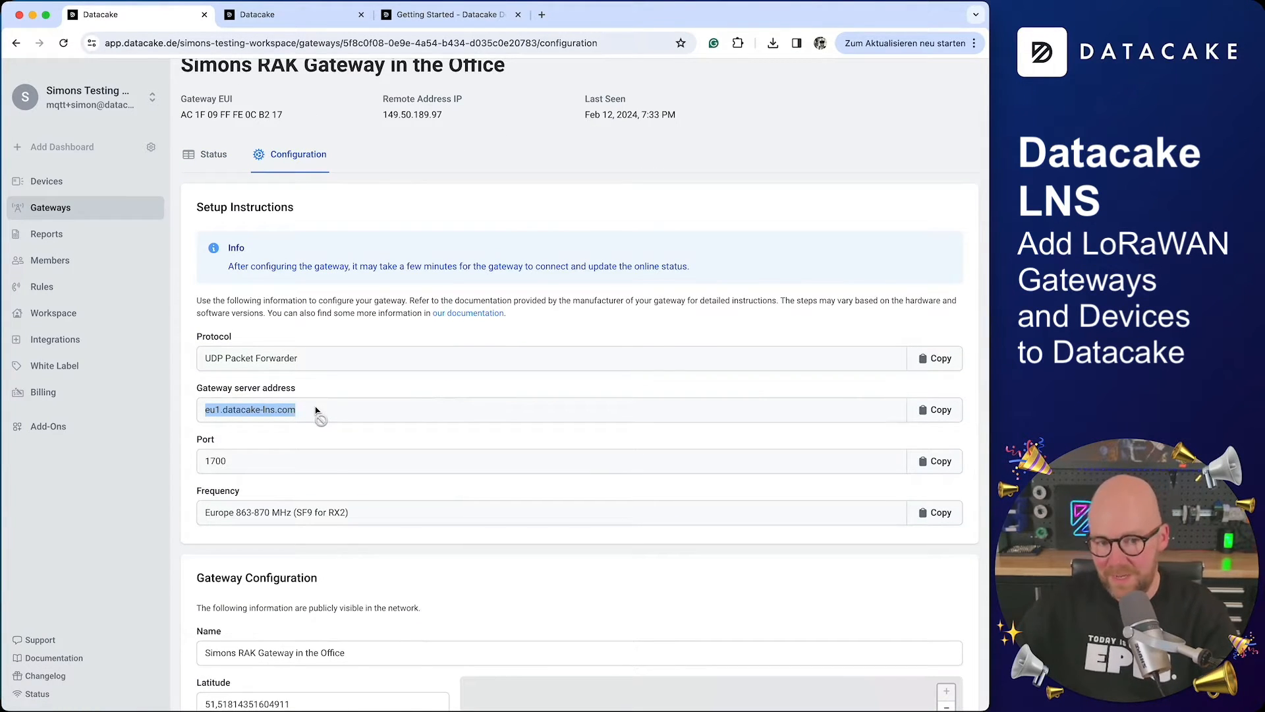
Scroll to the office gateway's configuration section with its name and map location.
scroll("down", 3)
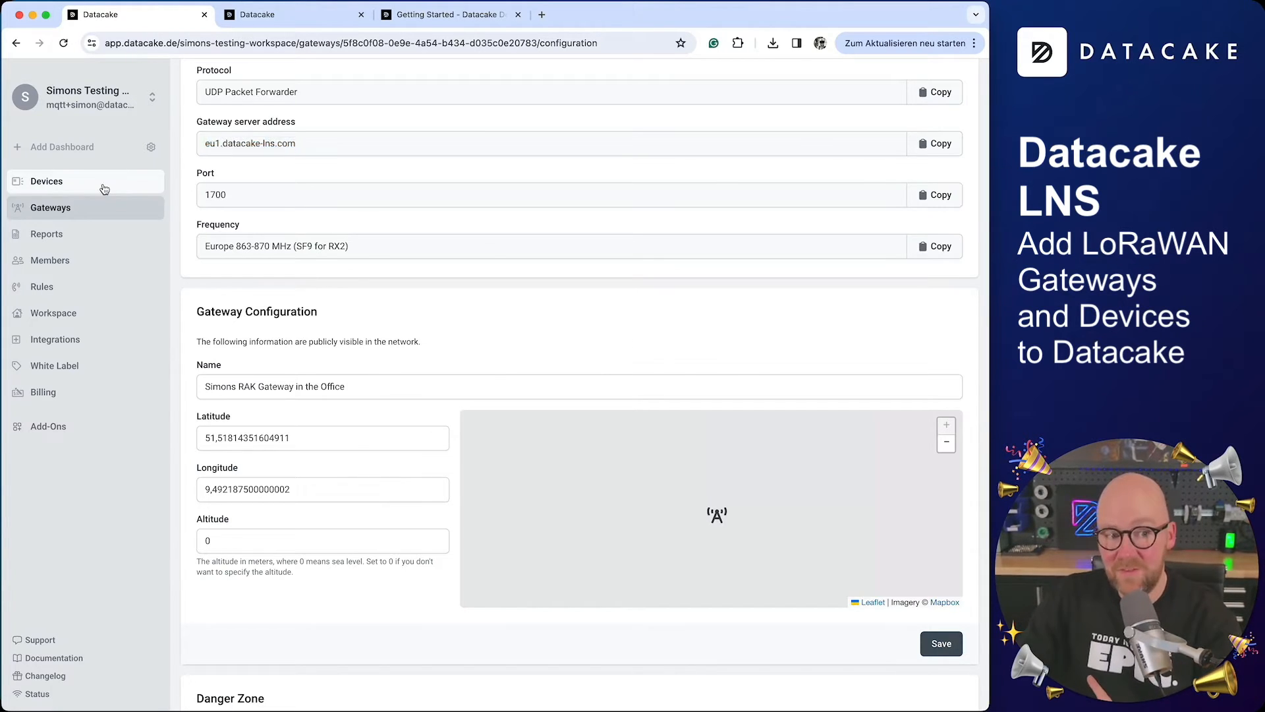
Add a LoRaWAN device from the Abeeway Micro Tracker template with Datacake LNS as network server.
left_click(936, 147)
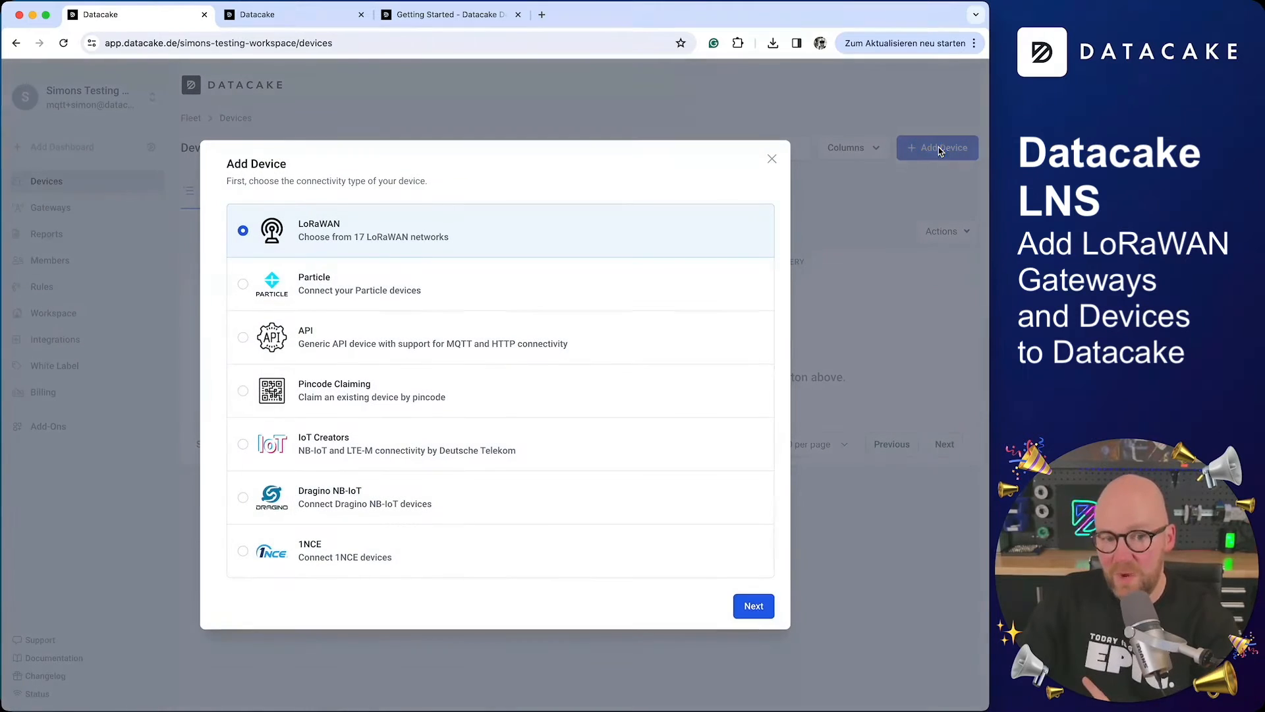
left_click(752, 604)
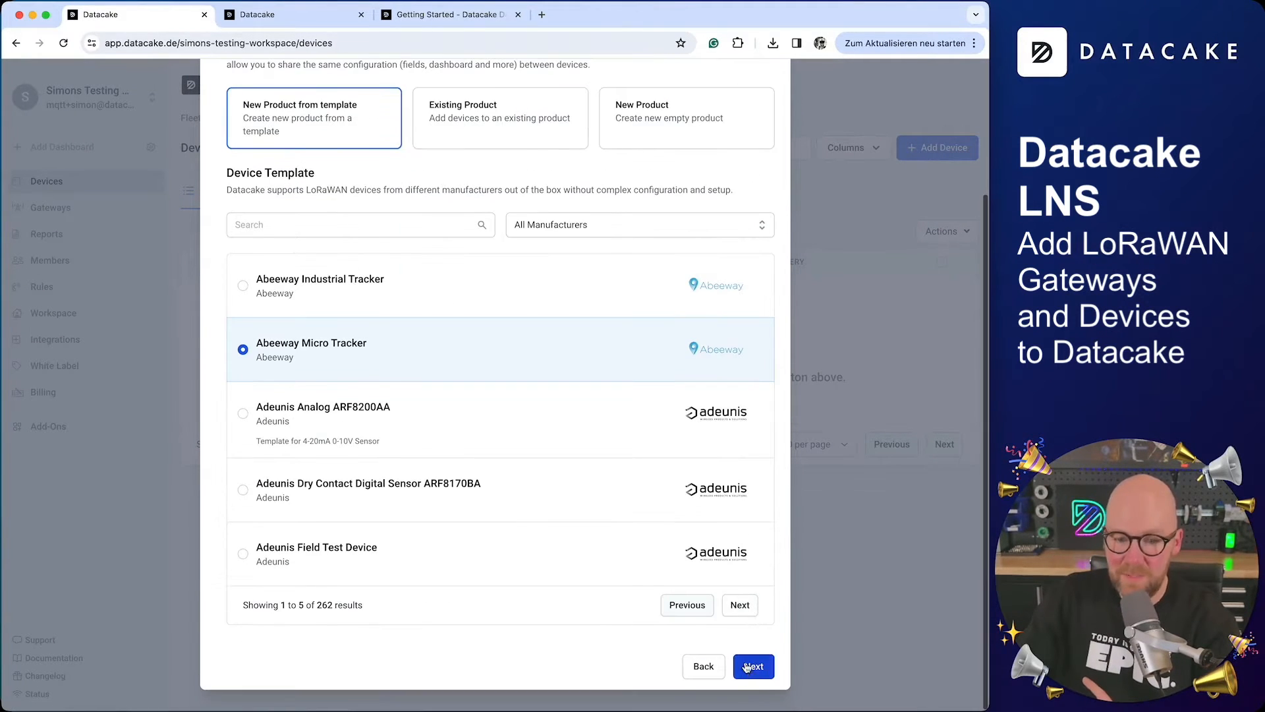
left_click(752, 666)
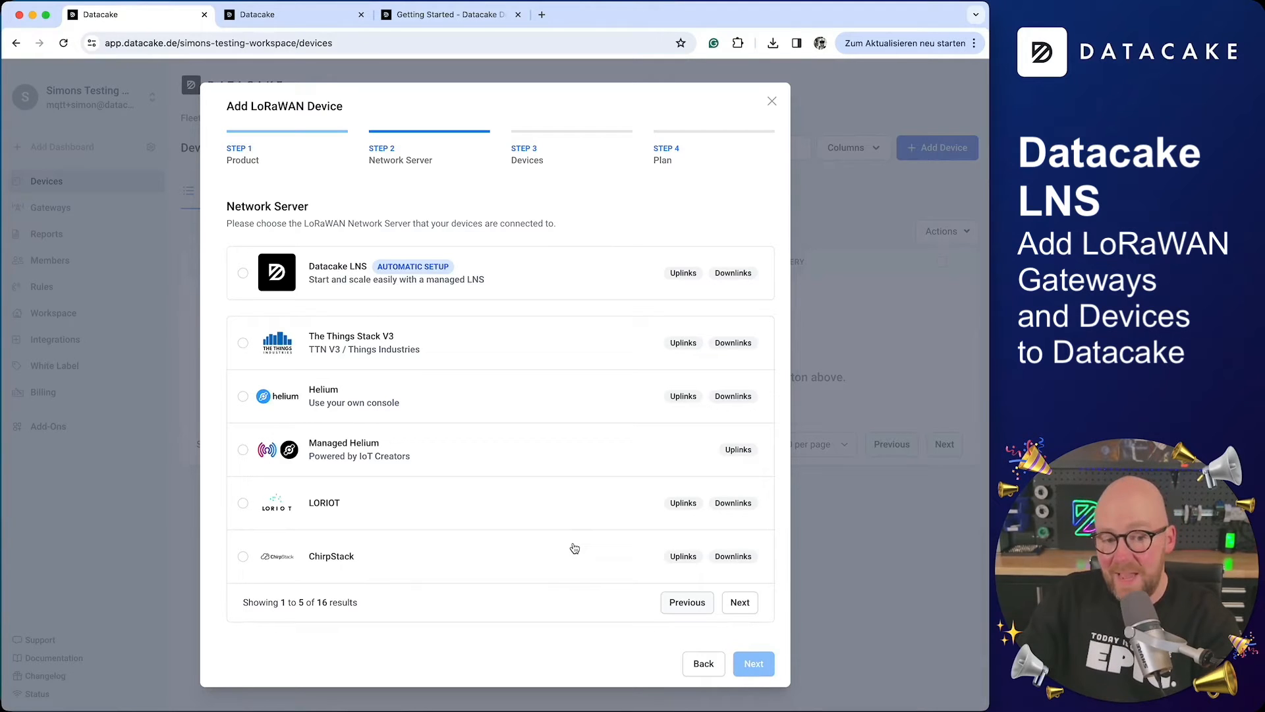
left_click(243, 273)
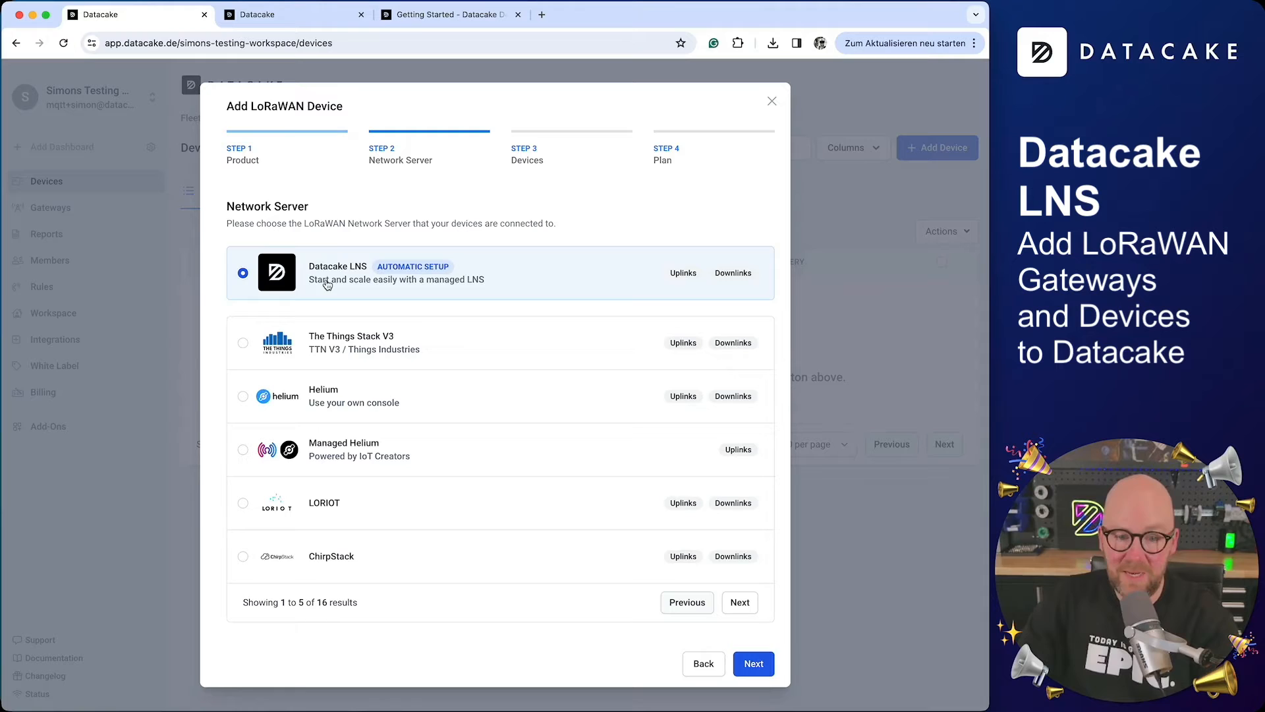
left_click(752, 664)
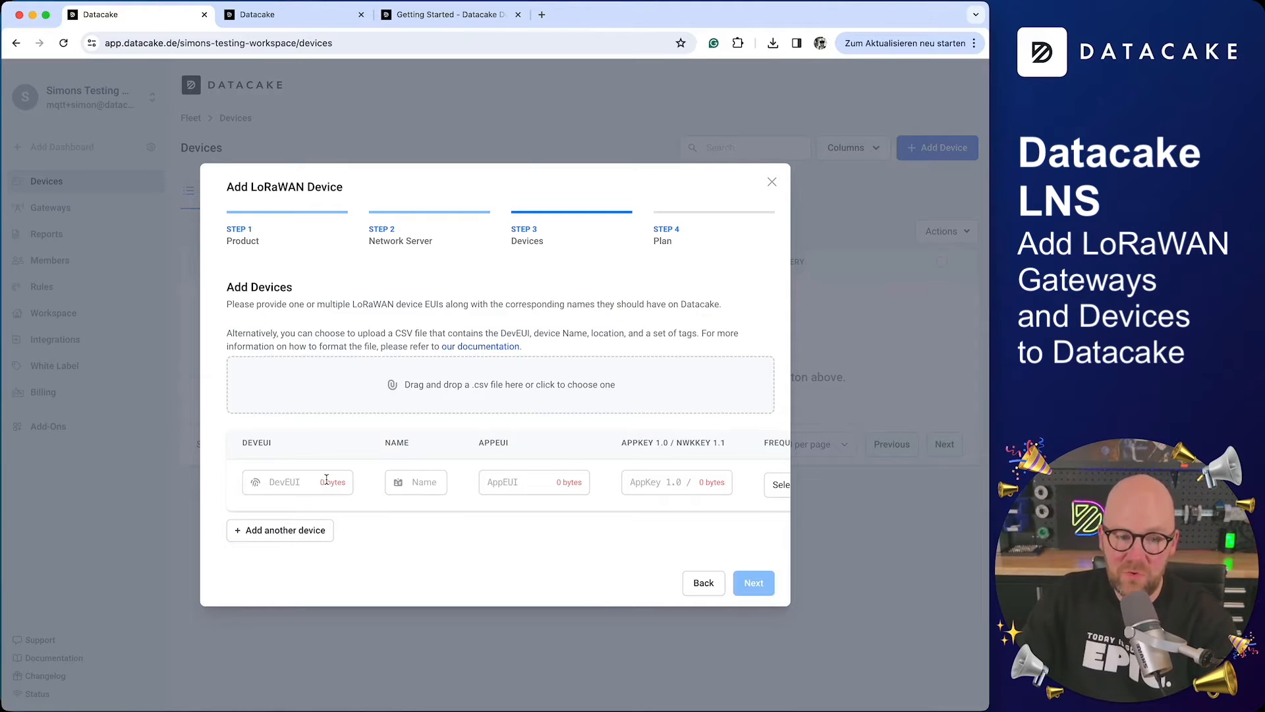
mouse_move(283, 489)
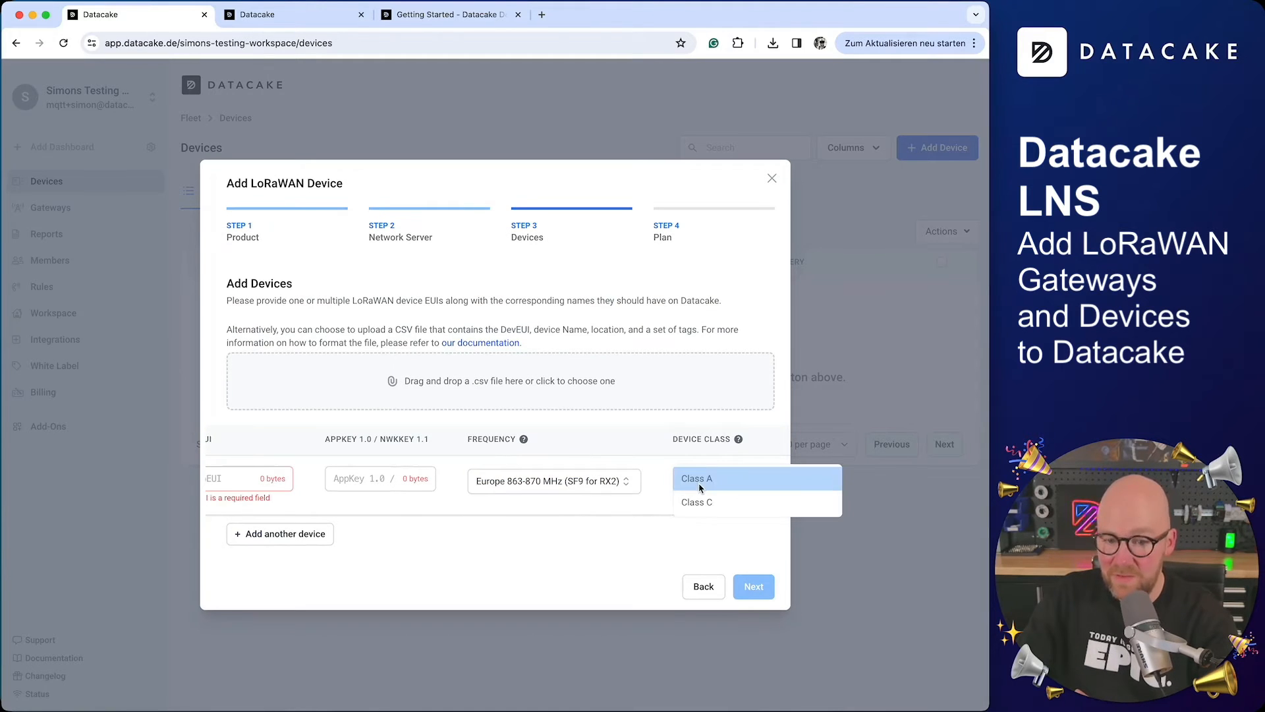
mouse_move(696, 501)
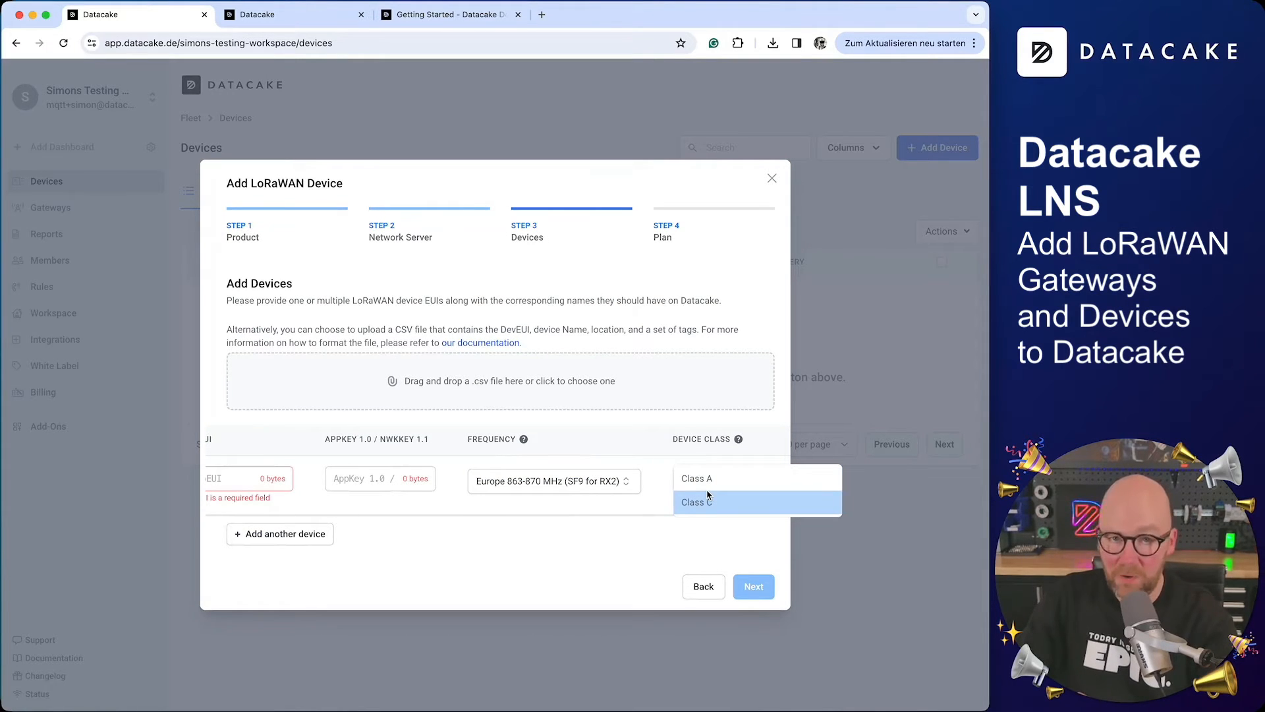
Set the device class to Class C, check the frequency plans, then switch to the other workspace's tab.
left_click(696, 501)
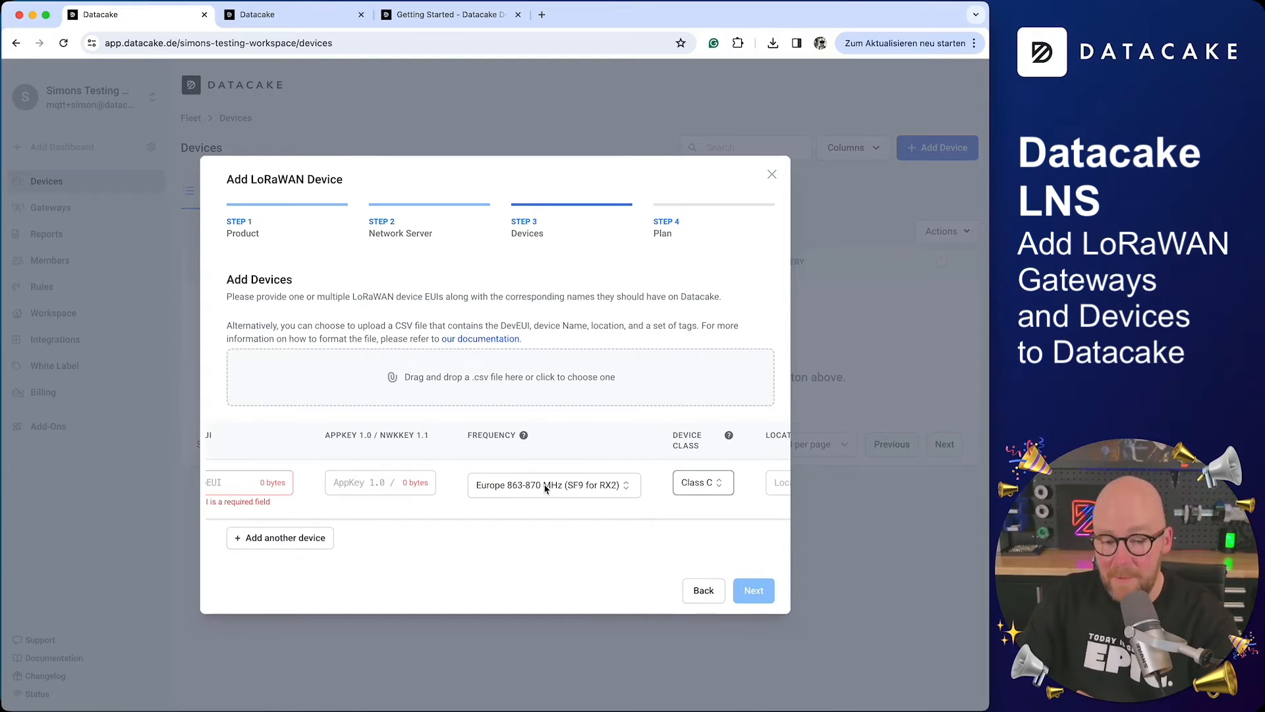
left_click(554, 485)
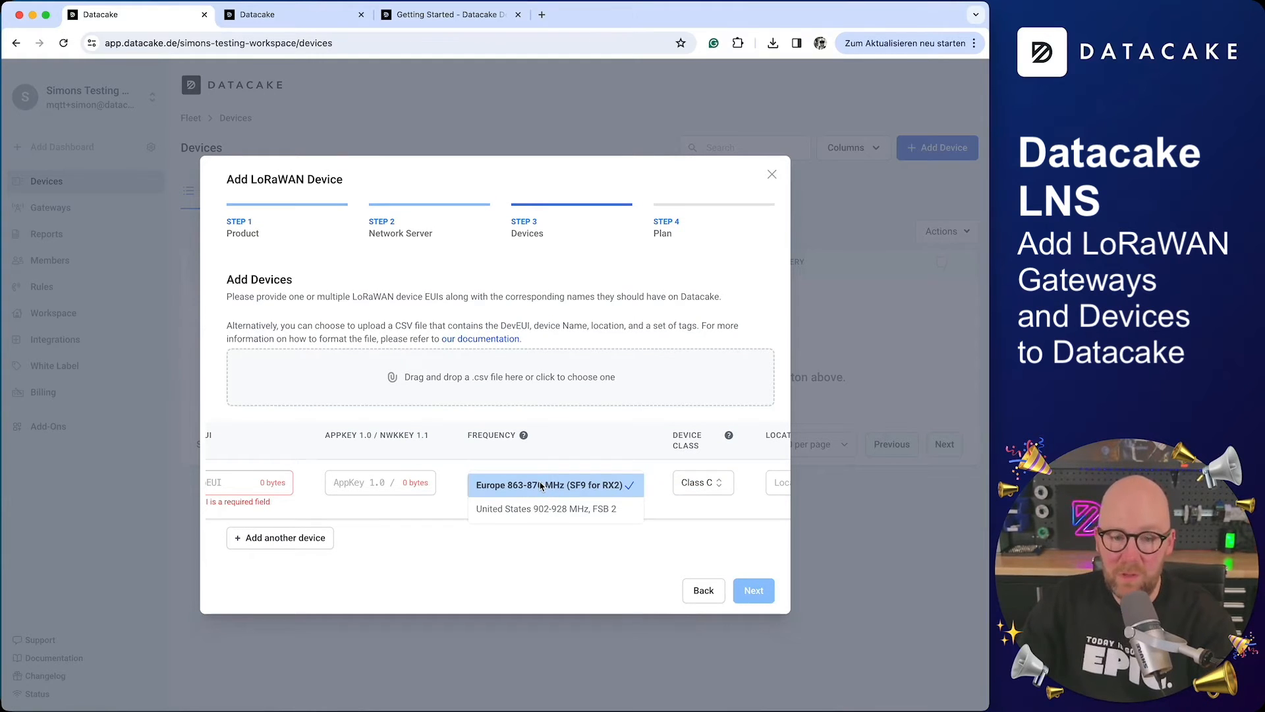
mouse_move(540, 507)
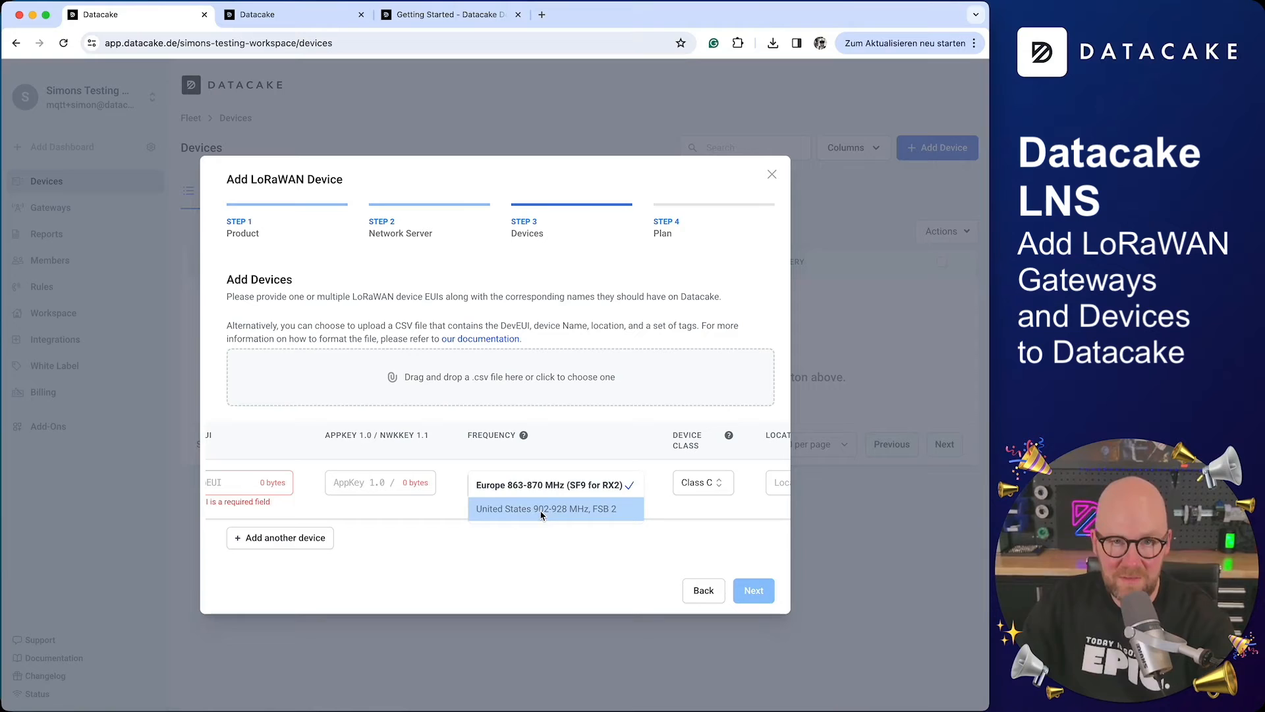
left_click(294, 14)
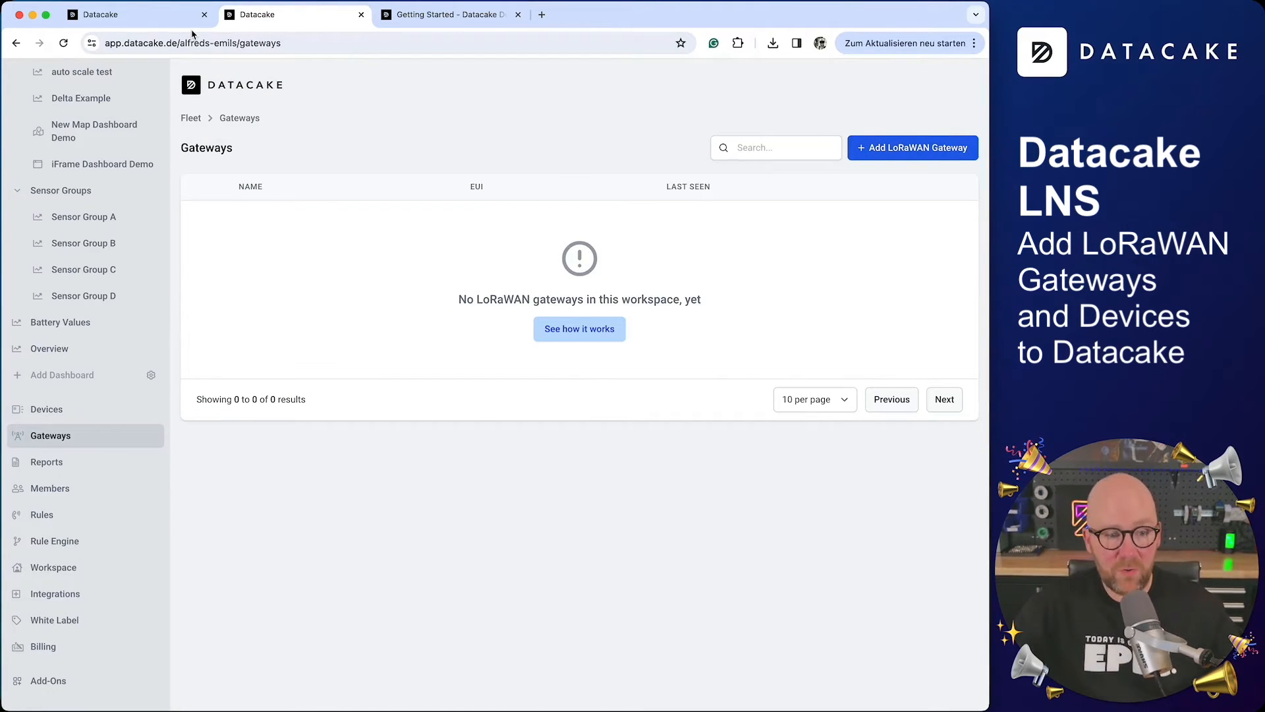
mouse_move(242, 230)
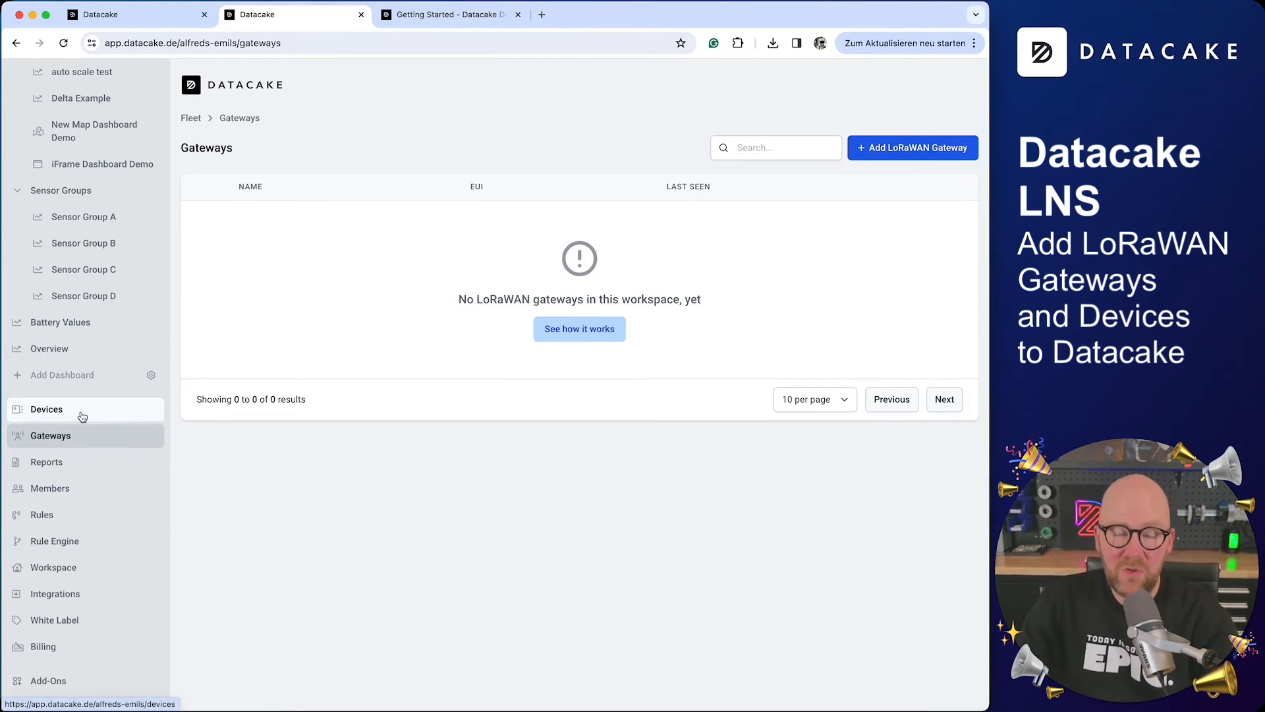
Begin adding a new LoRaWAN device from this workspace's device list.
left_click(46, 409)
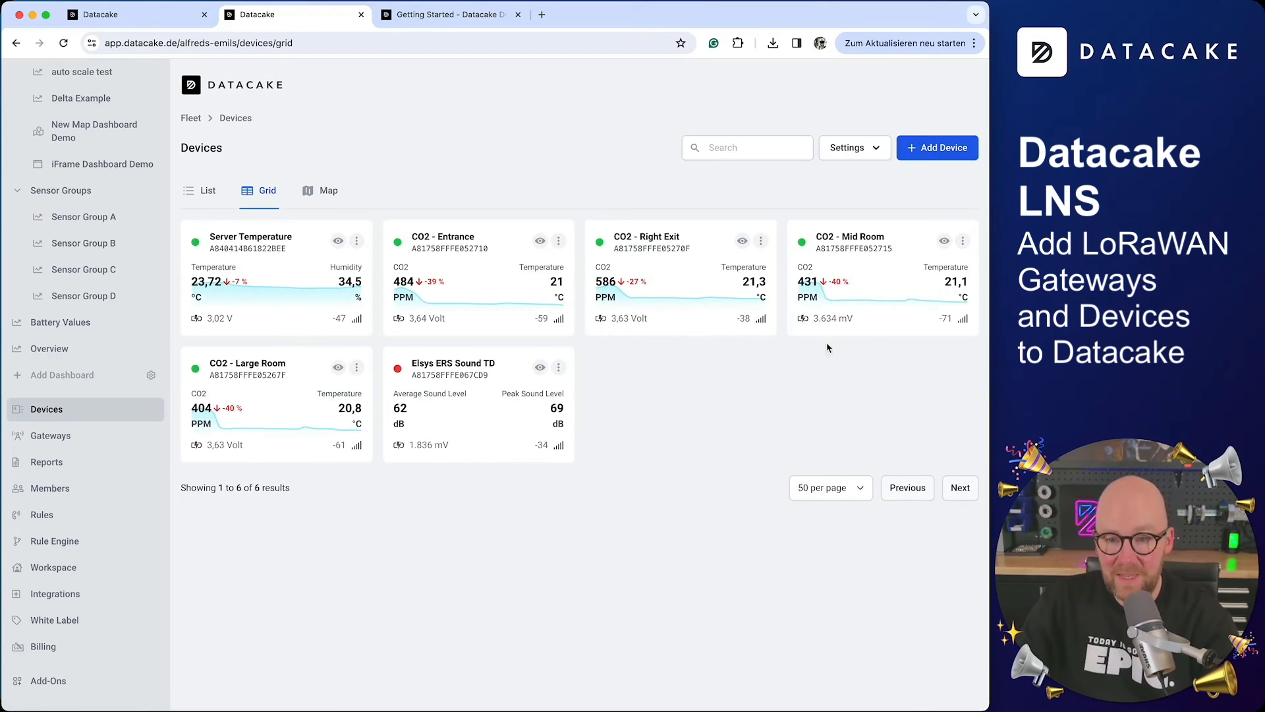
left_click(937, 148)
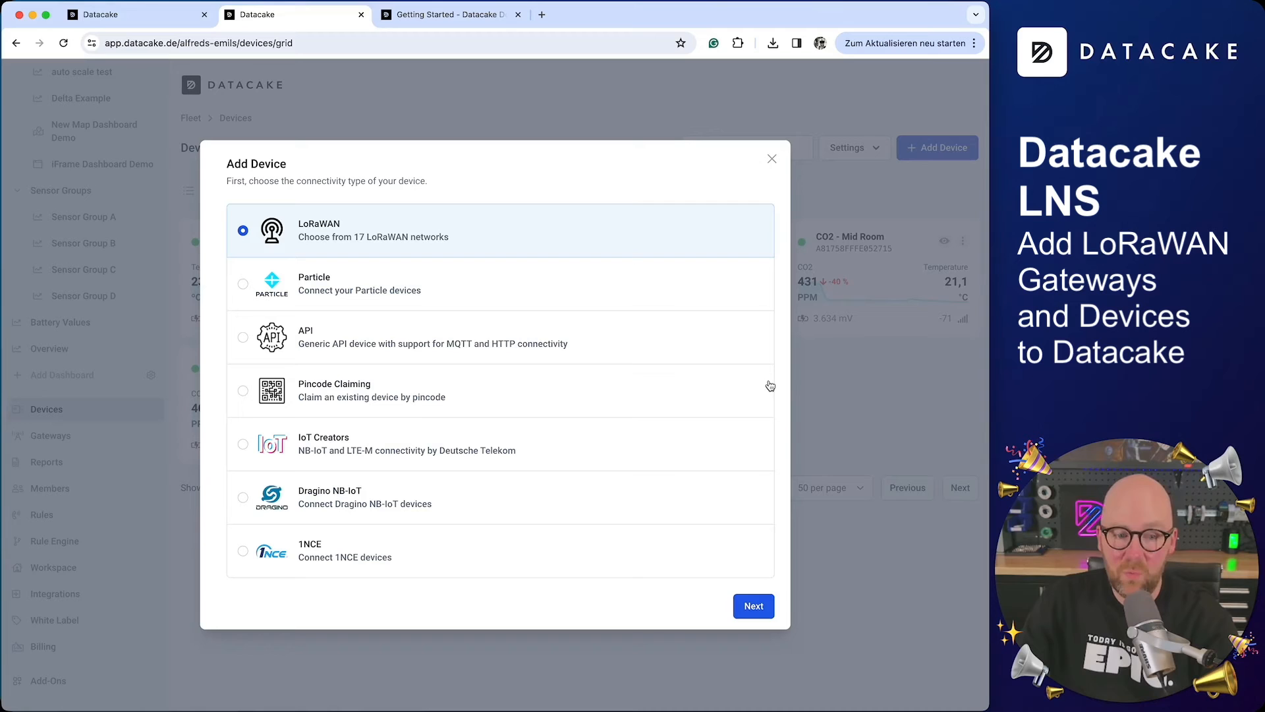
mouse_move(389, 242)
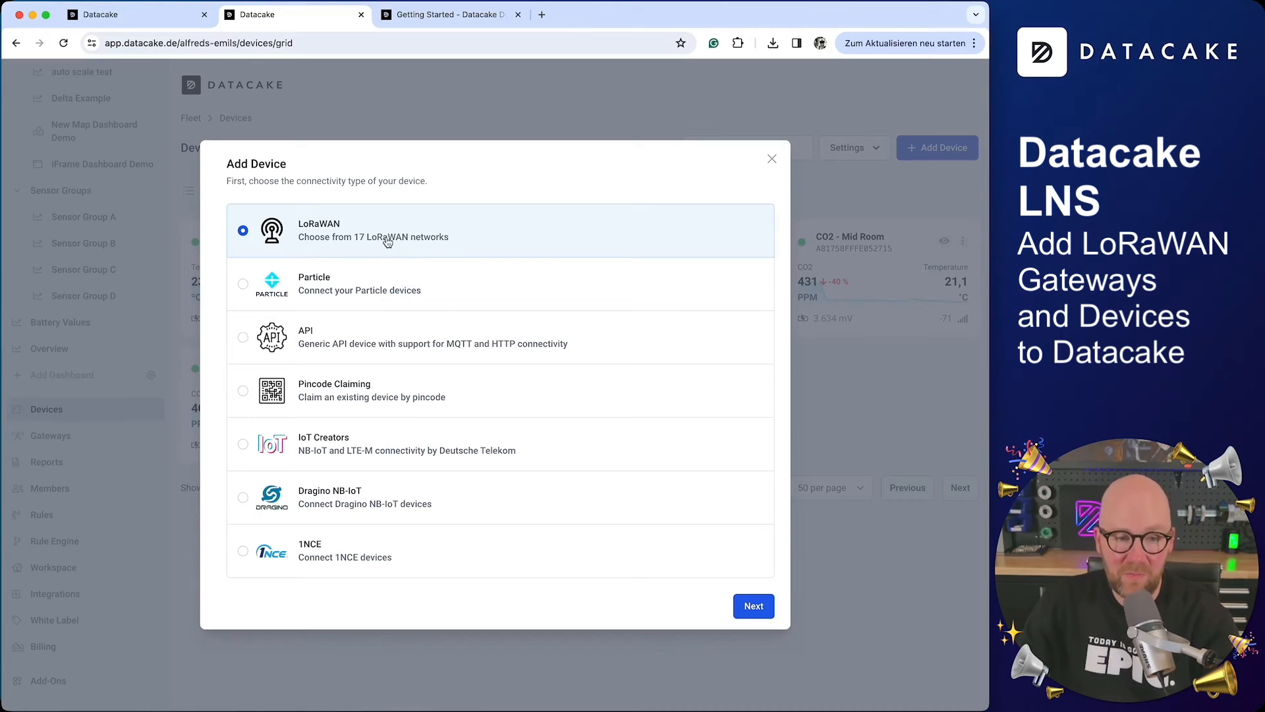
left_click(752, 605)
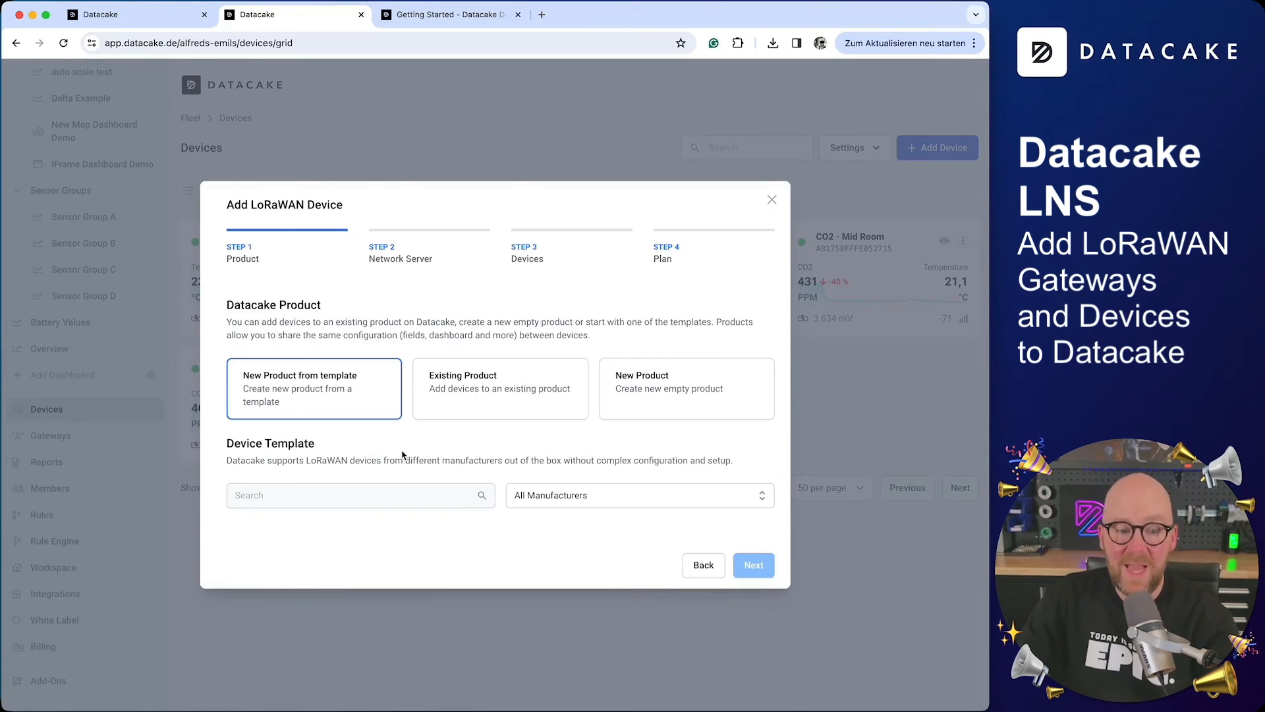
Advance the wizard to the empty device entry table, then return to the LNS Getting Started docs.
left_click(751, 564)
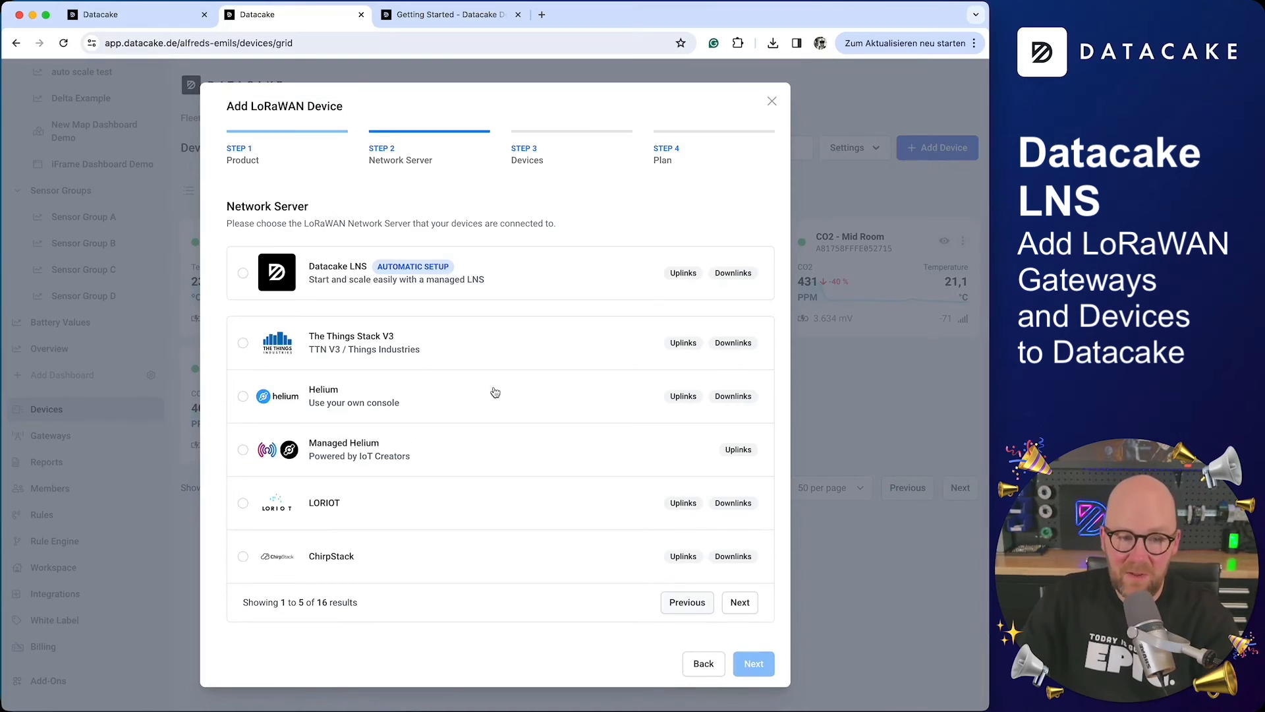
left_click(752, 663)
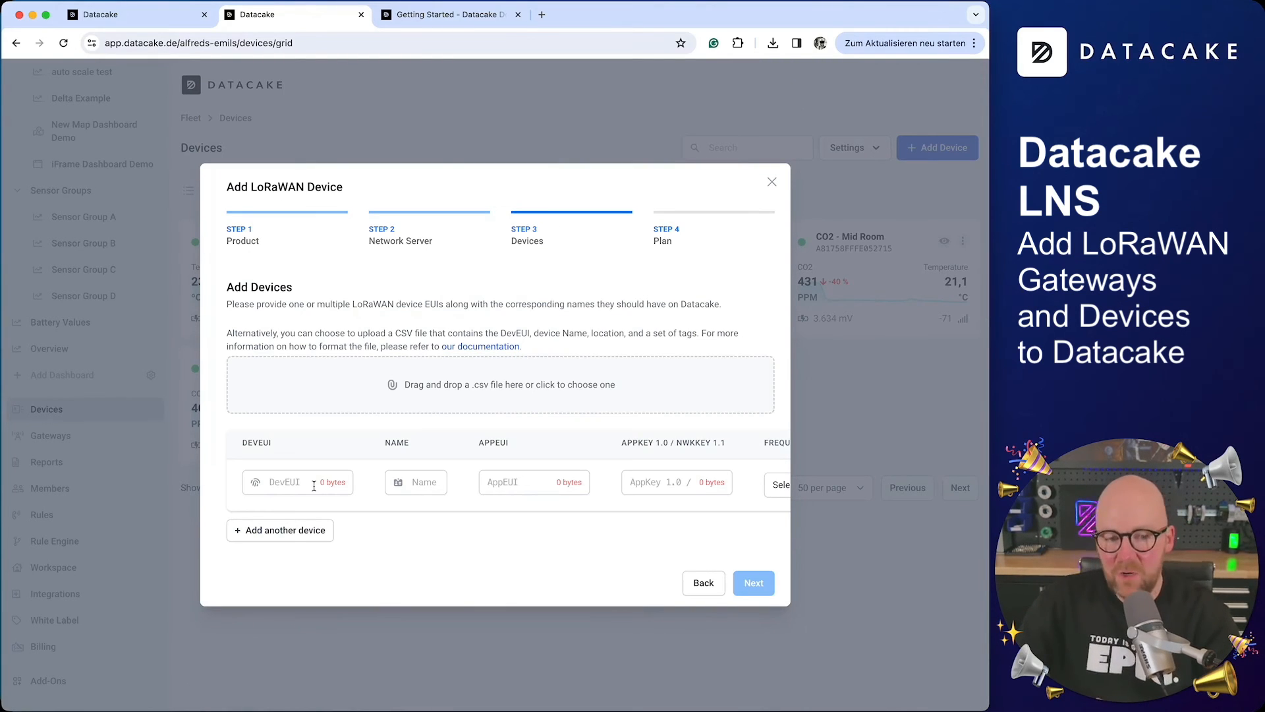
scroll("right", 3)
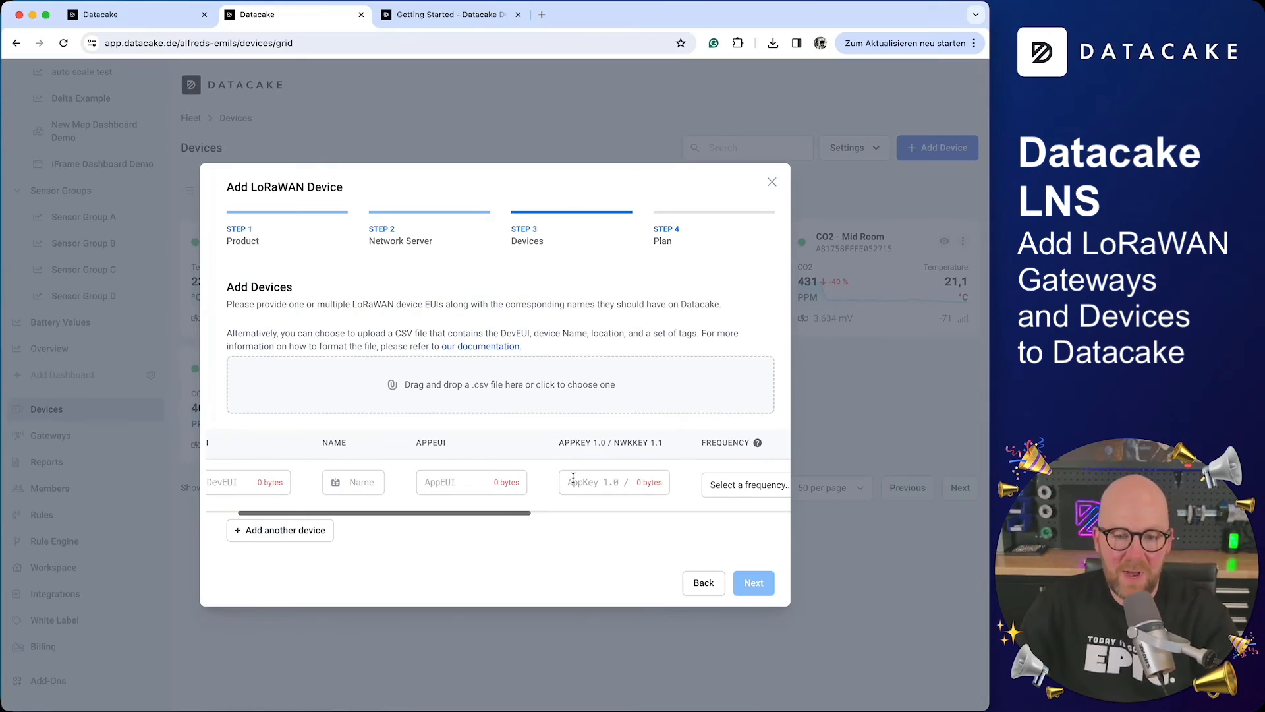
left_click(448, 15)
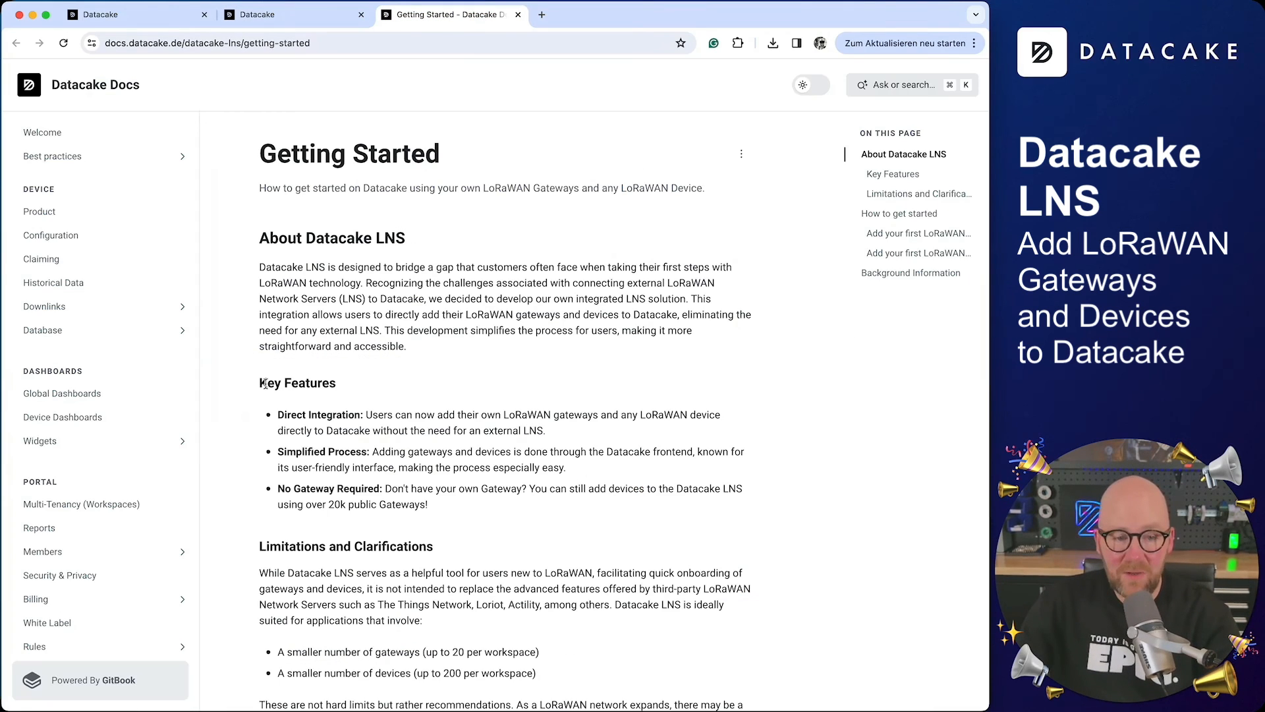
Read the Add Devices without Gateway guide on TTN Packet Broker connections.
scroll("down", 3)
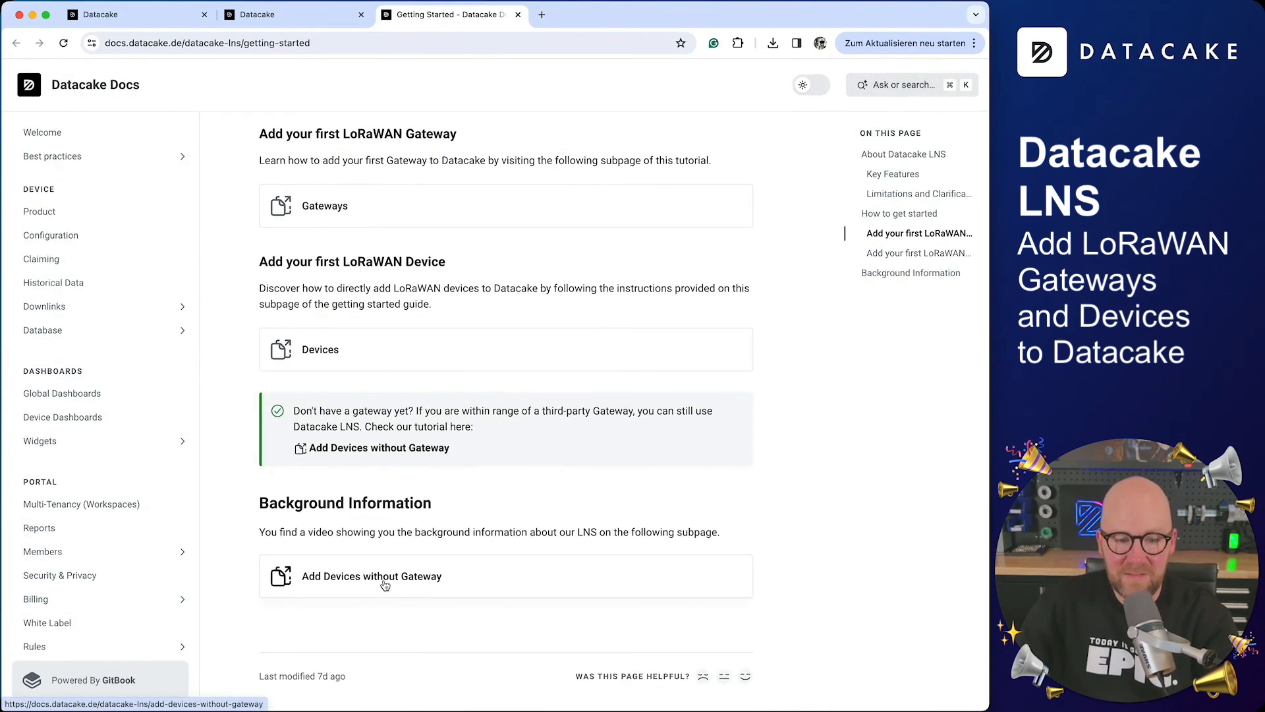
left_click(371, 575)
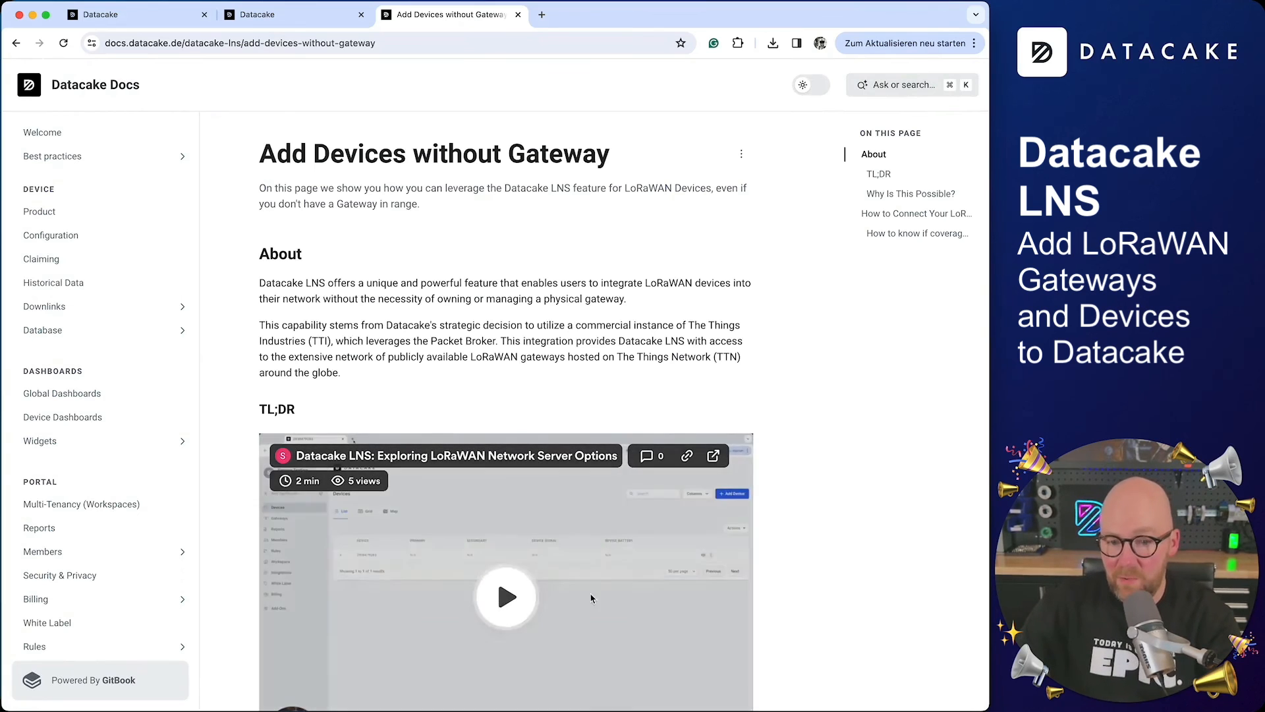
scroll("down", 3)
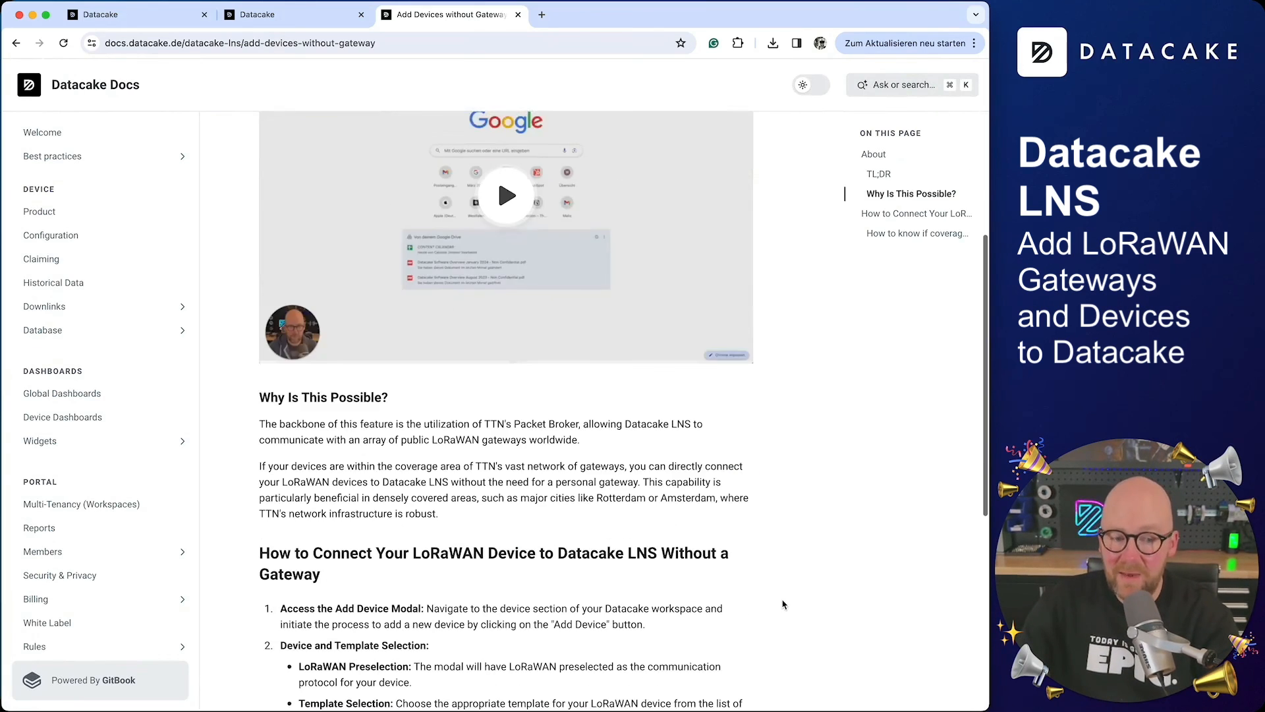